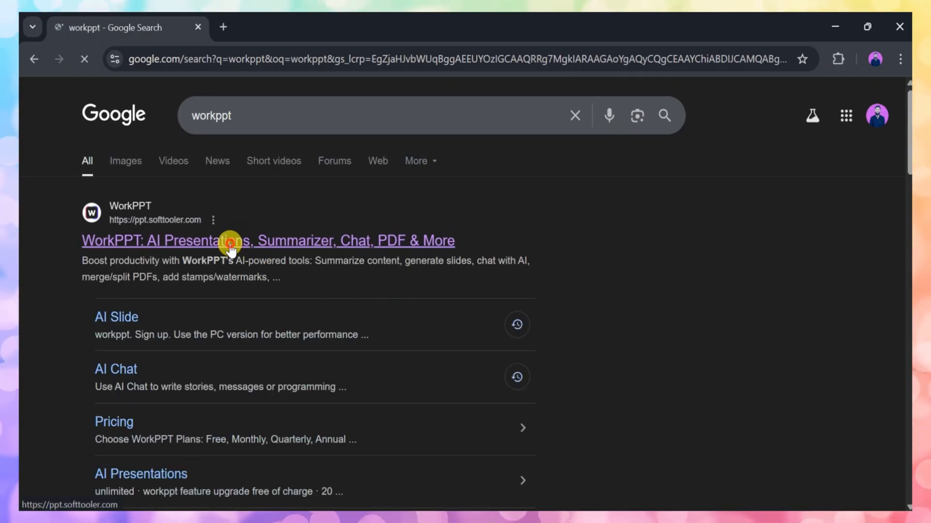
Open the WorkPPT website from the Google results for 'workppt'.
click(230, 240)
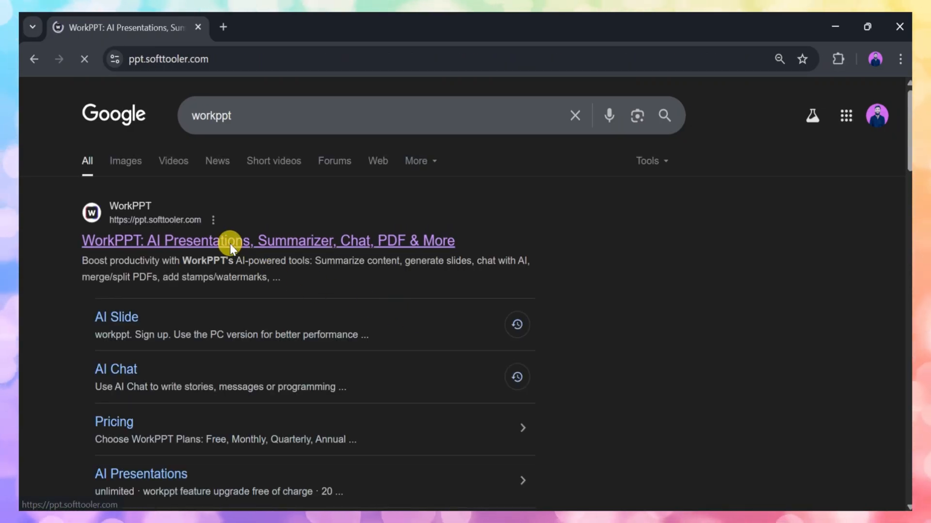
click(266, 240)
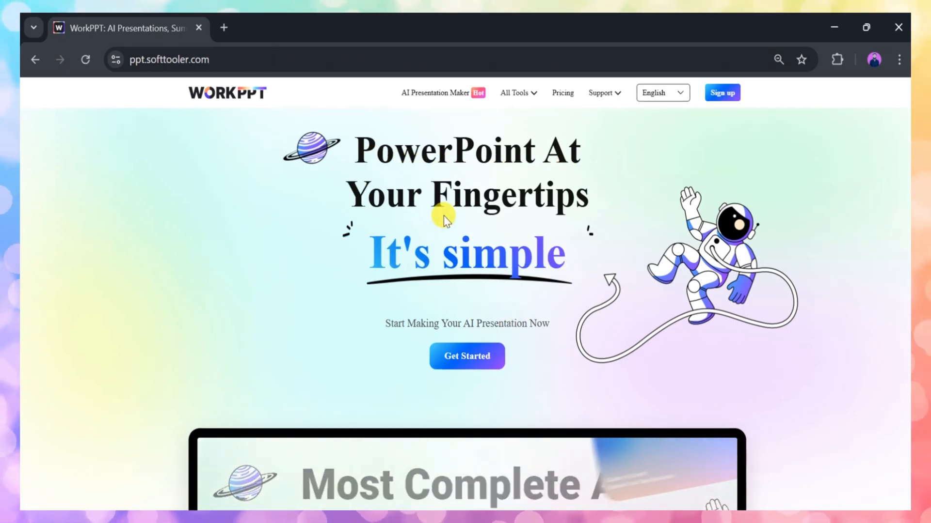
scroll(down, 3)
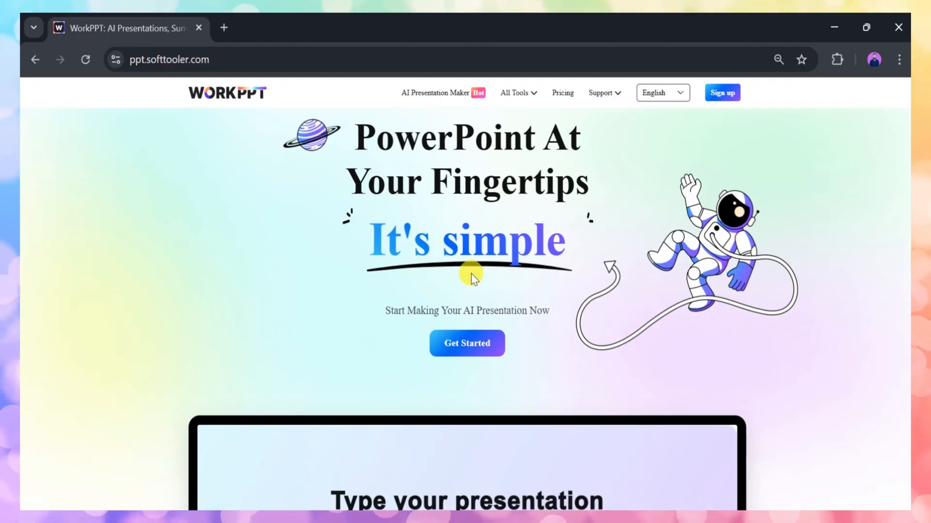
scroll(down, 3)
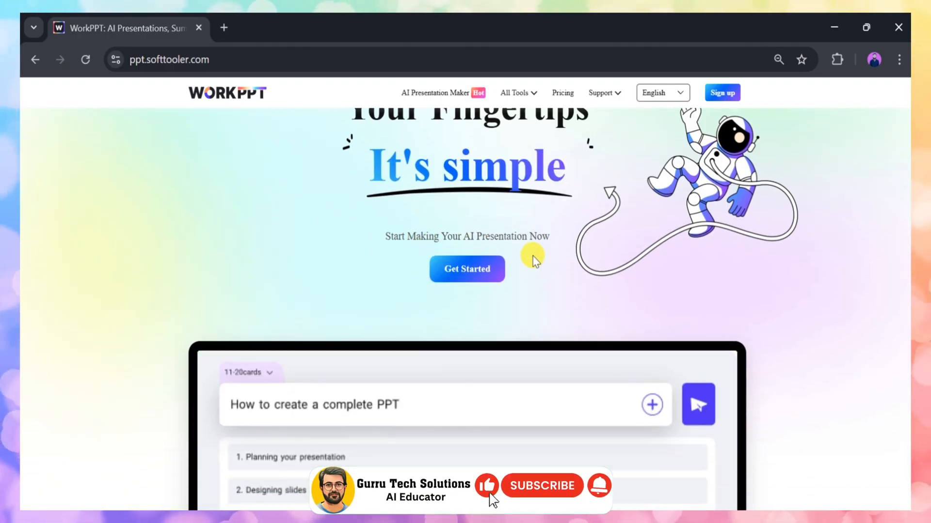
scroll(down, 3)
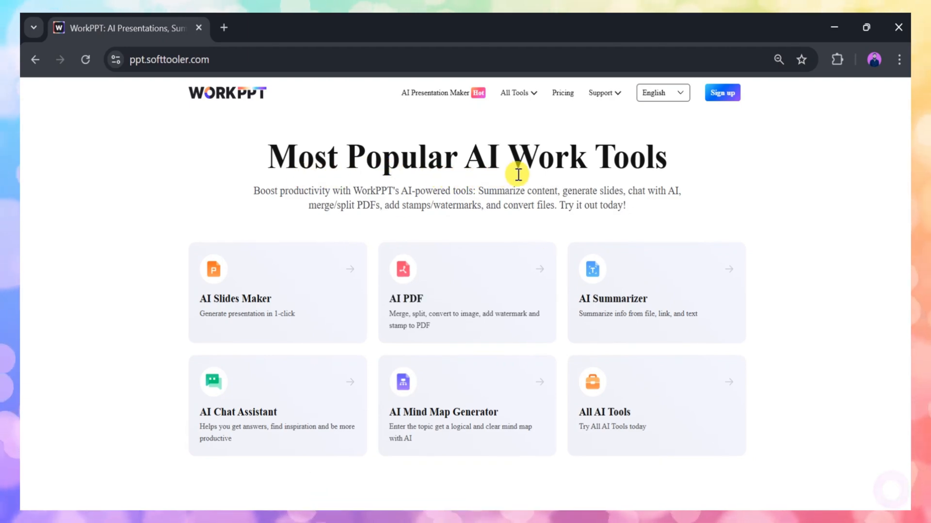
mouse_move(369, 202)
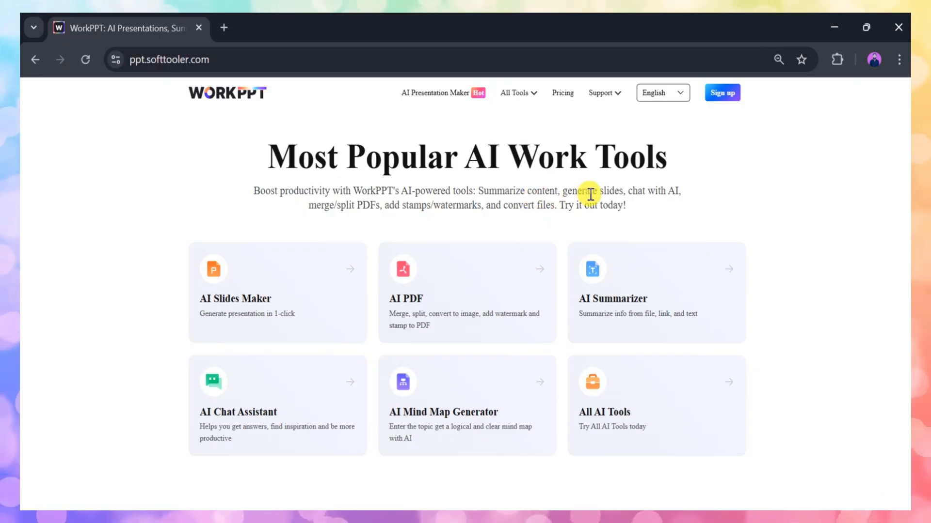
mouse_move(353, 221)
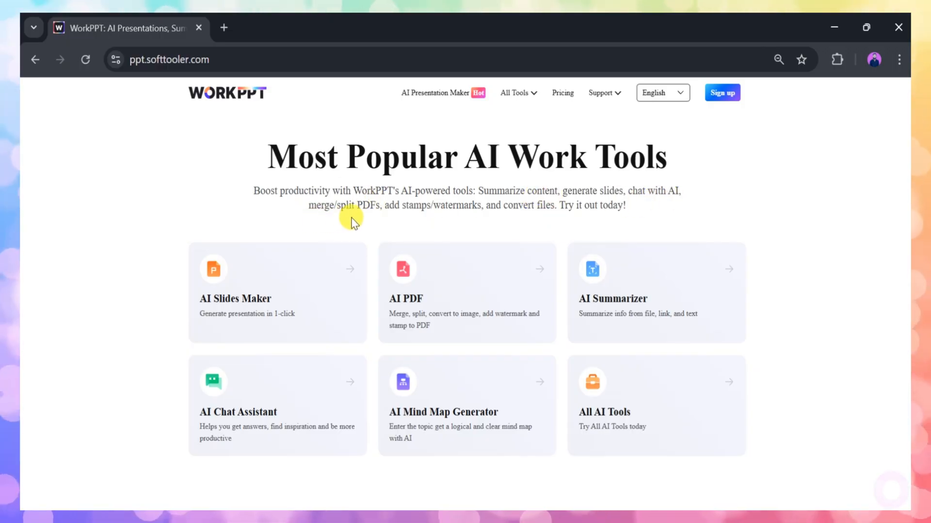
mouse_move(601, 220)
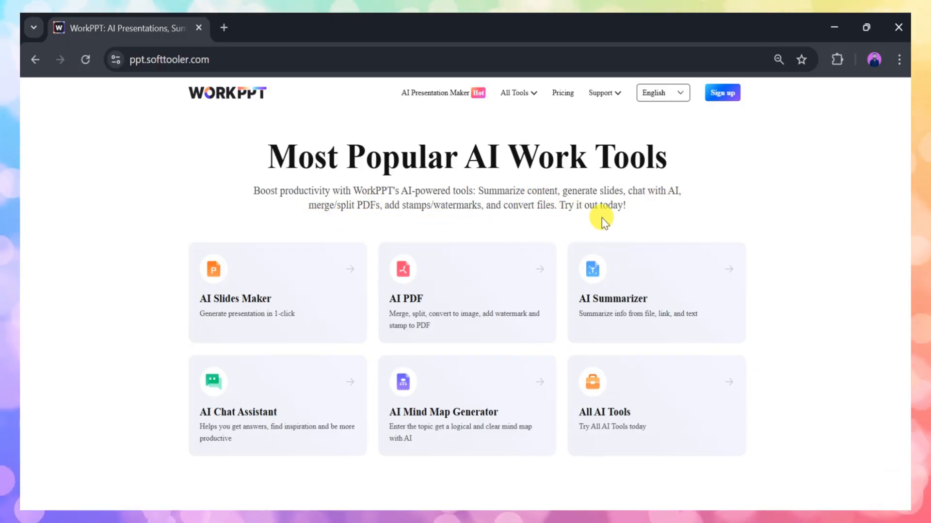
scroll(down, 3)
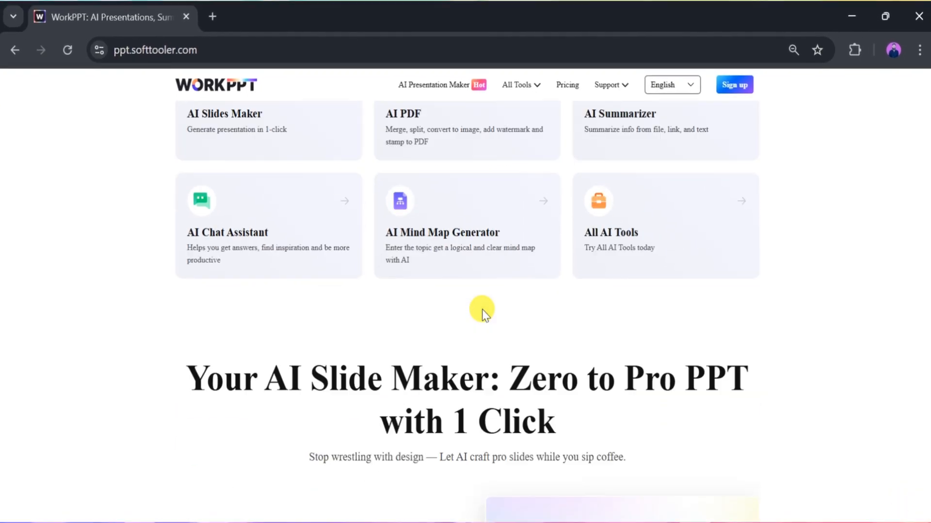
scroll(down, 3)
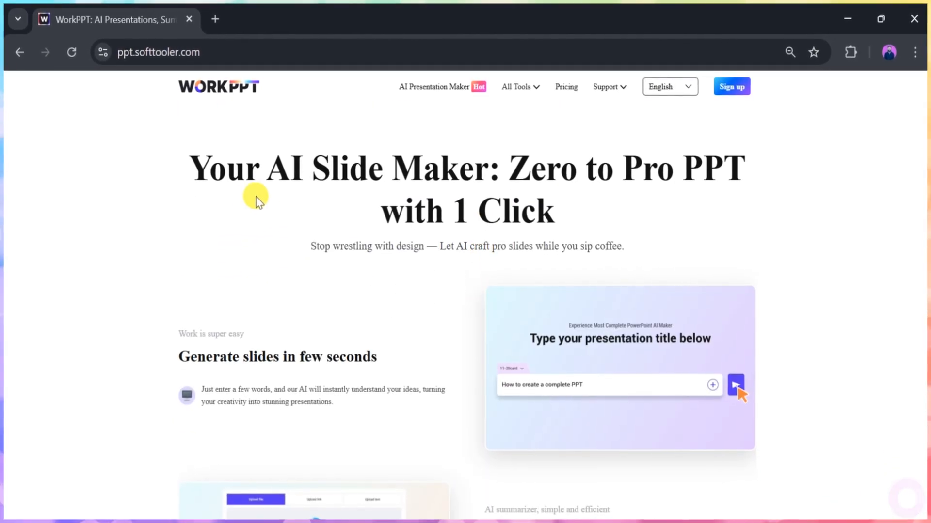
click(736, 385)
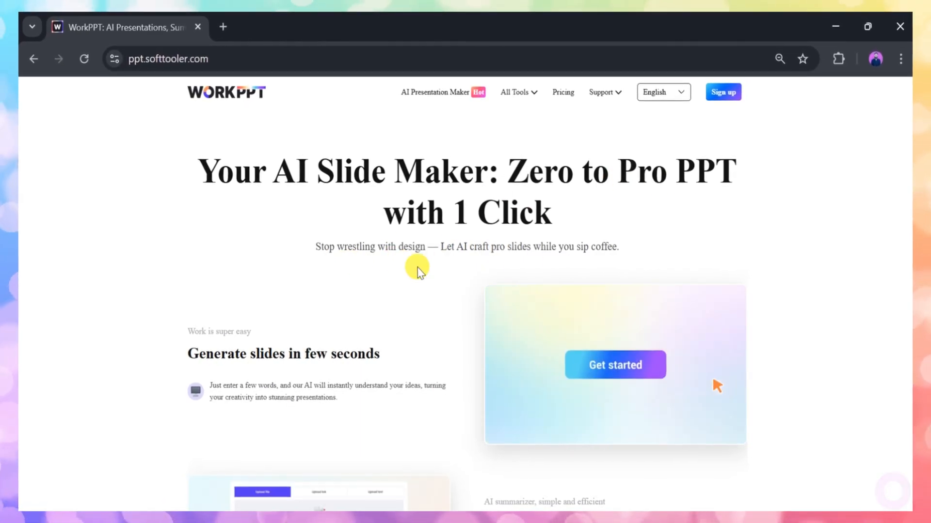
Start making an AI presentation via Get Started to reach the AI Slide workspace.
click(615, 365)
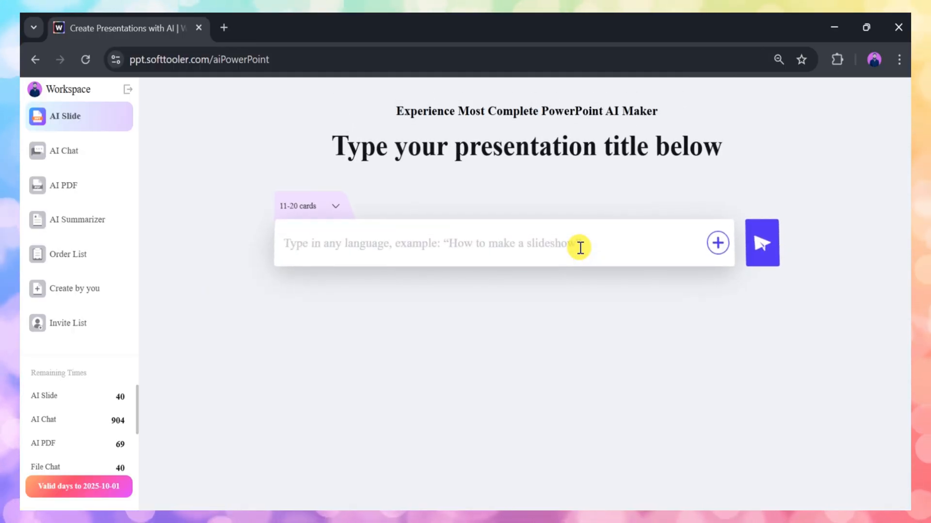
mouse_move(203, 201)
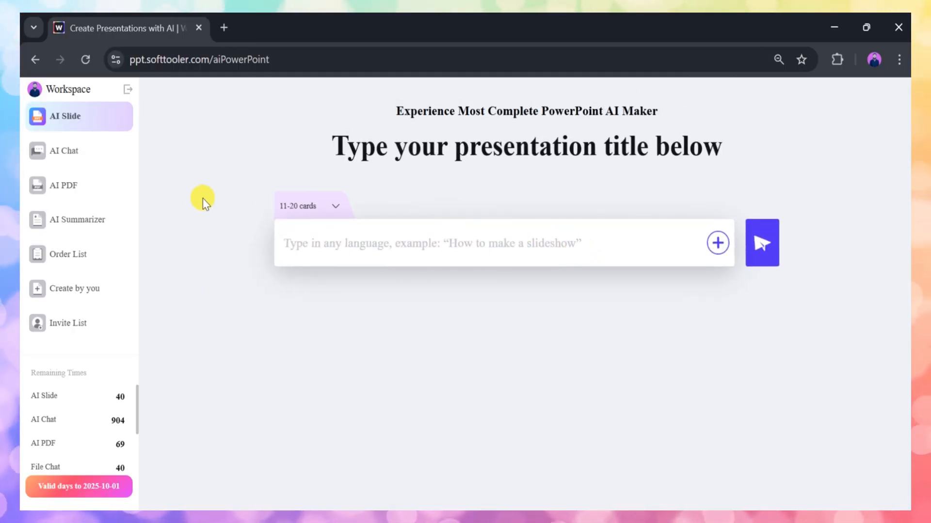
mouse_move(115, 150)
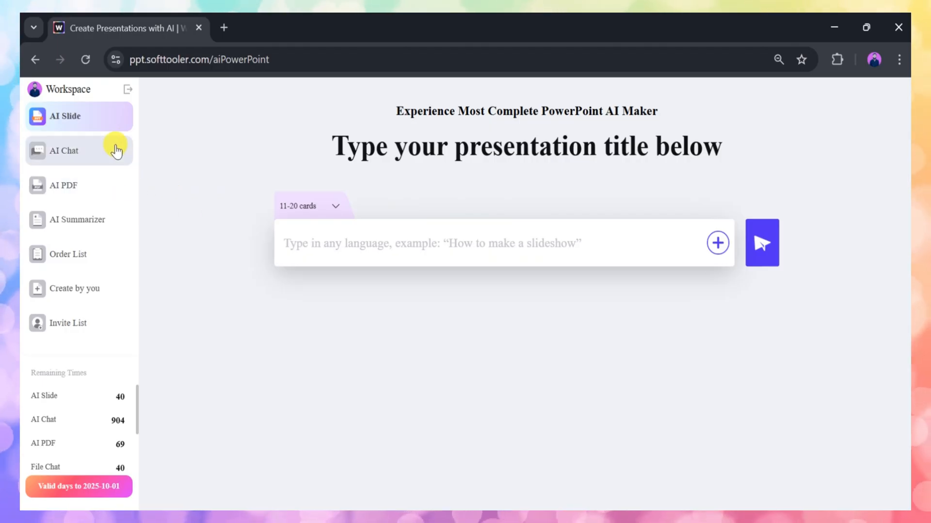
mouse_move(71, 116)
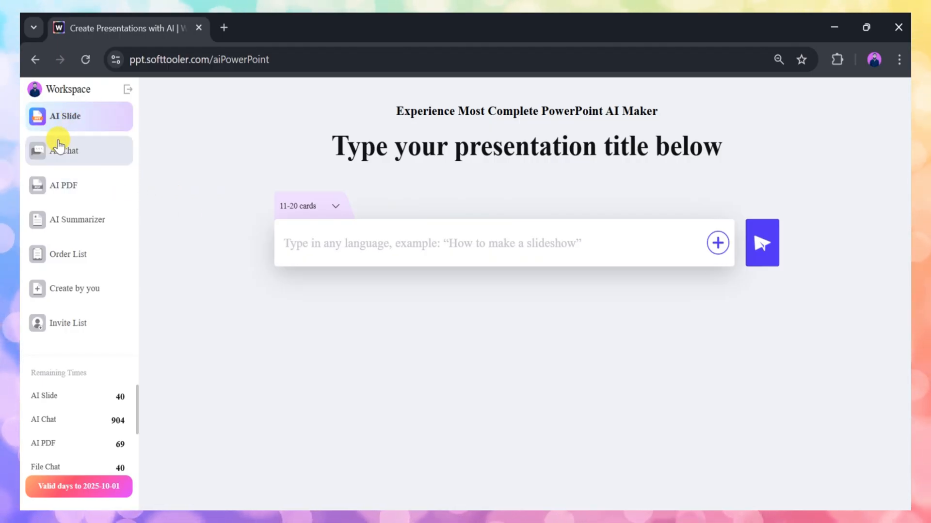
mouse_move(58, 185)
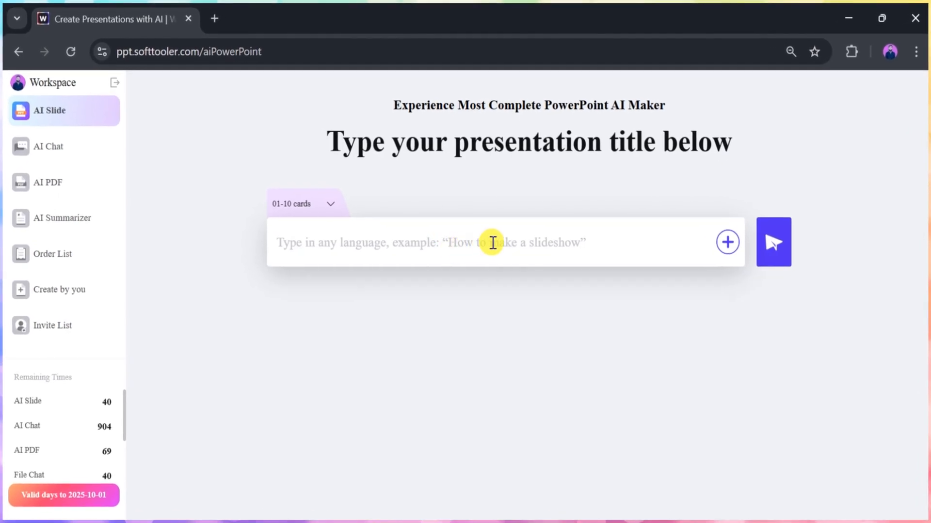
mouse_move(678, 245)
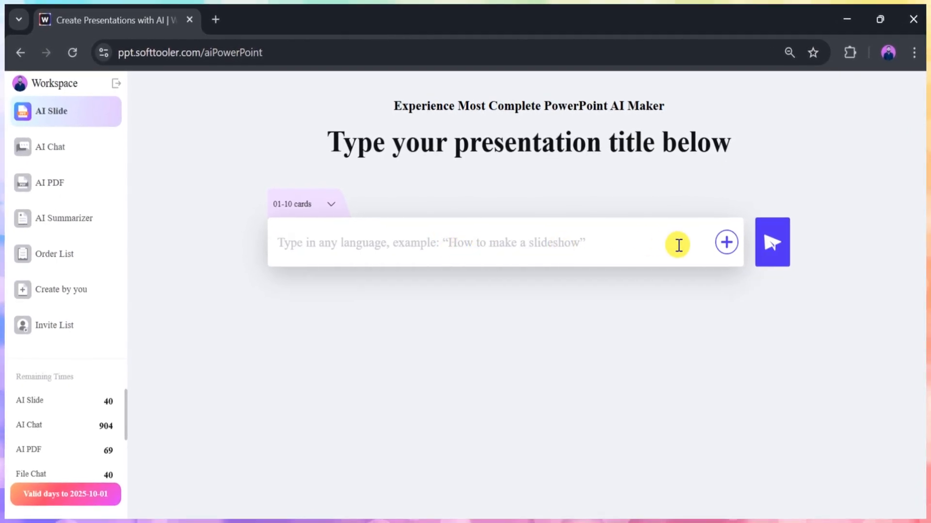
mouse_move(725, 243)
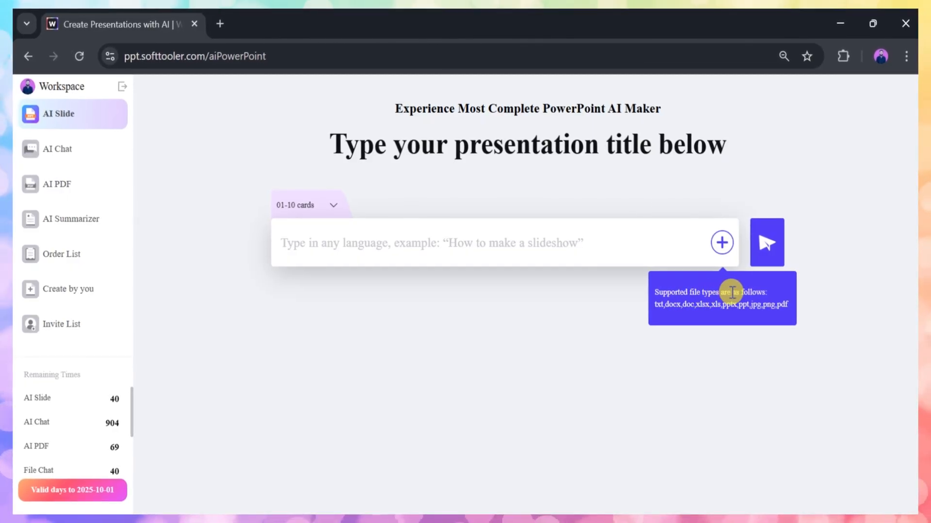
mouse_move(691, 298)
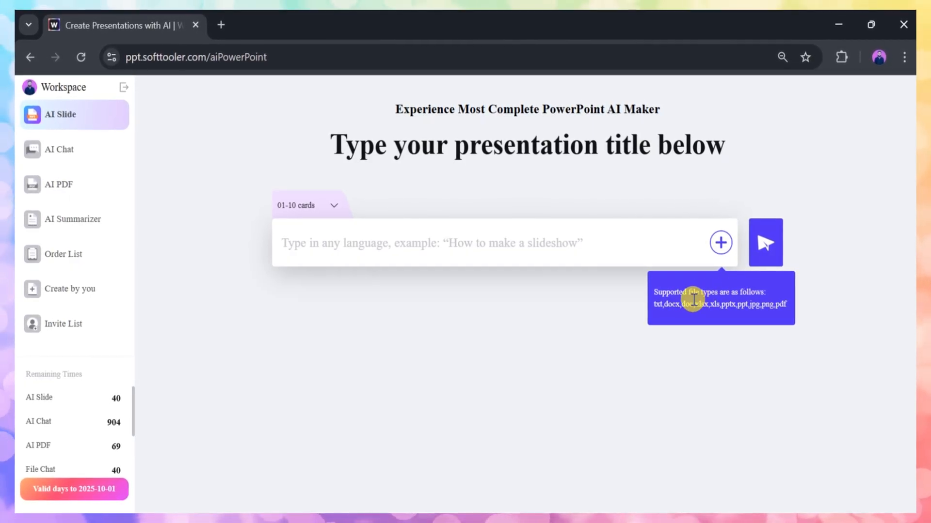
mouse_move(606, 297)
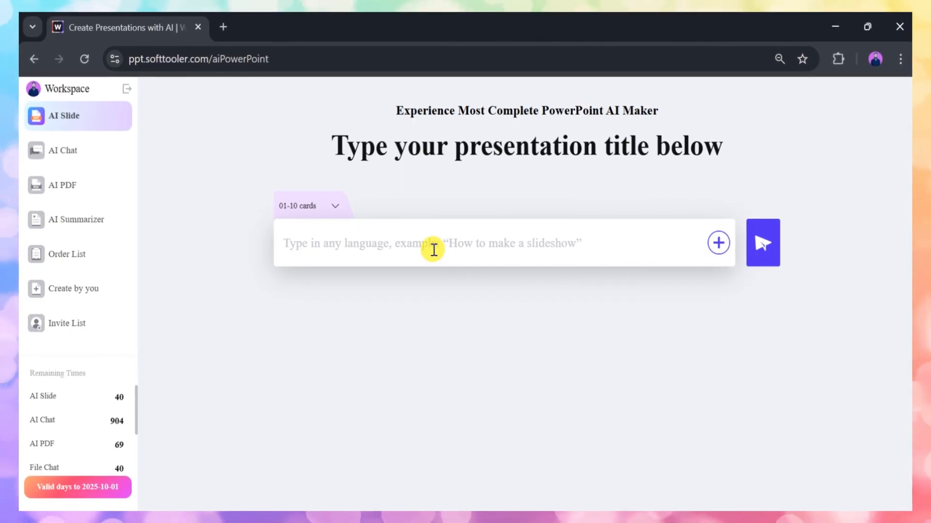
Enter 'what is bitcoin?' as the presentation title to get outline suggestions.
click(433, 243)
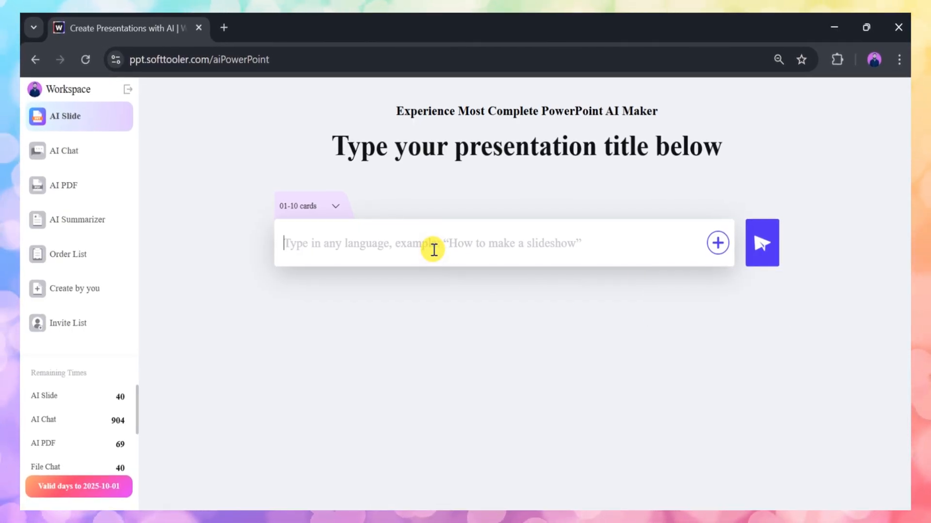
text(w)
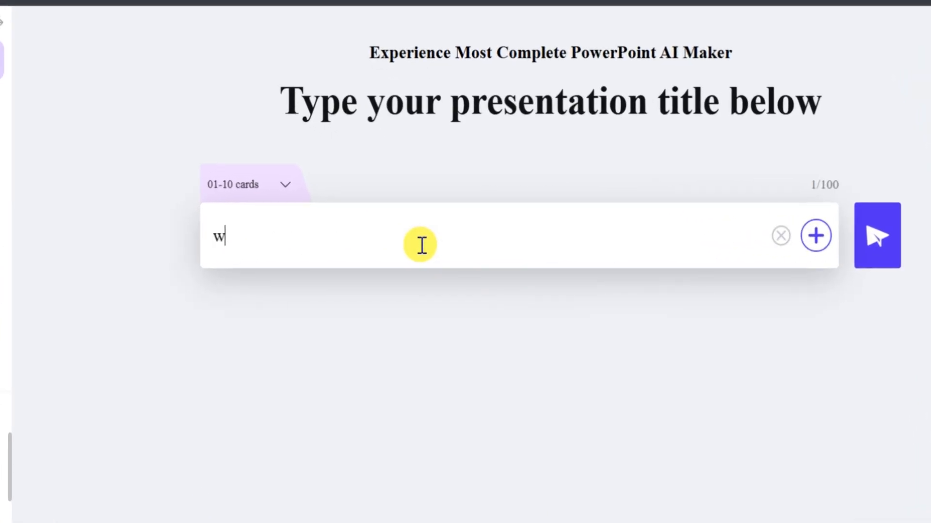
text(hat is bitcoin?)
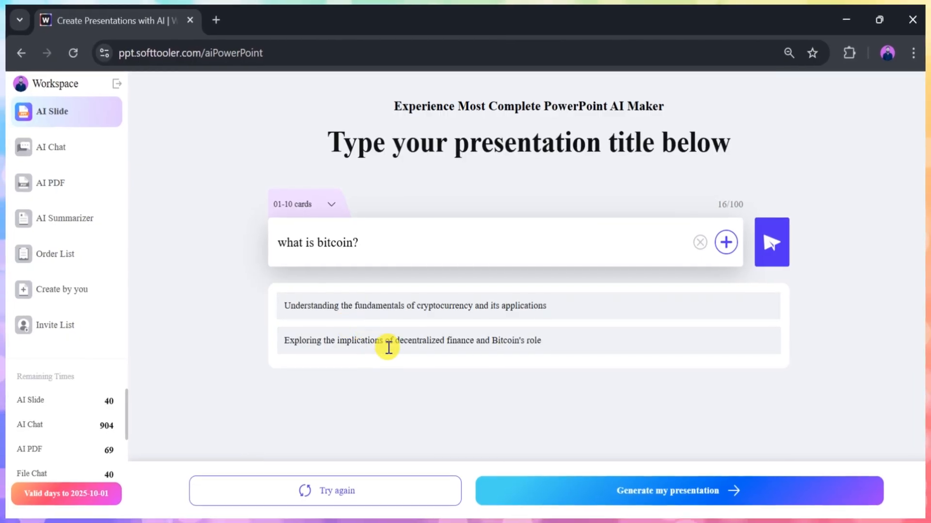
mouse_move(397, 430)
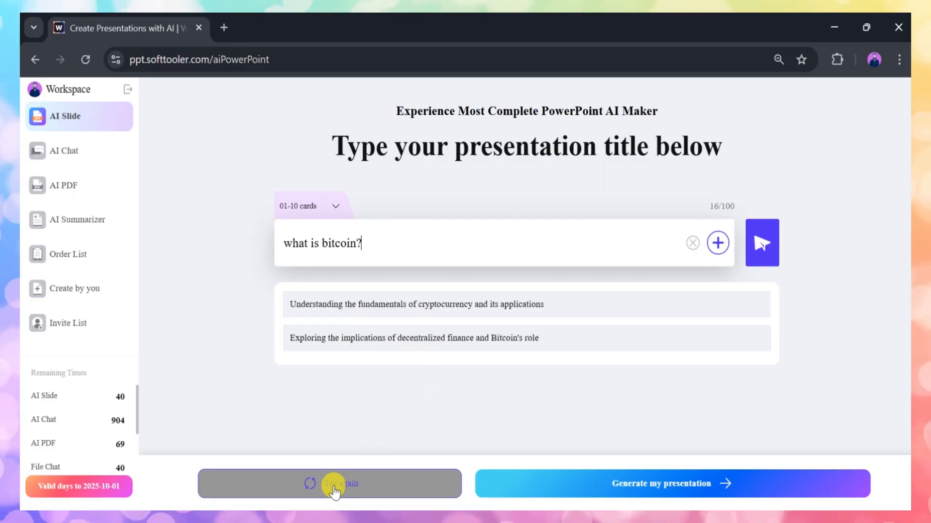
mouse_move(336, 489)
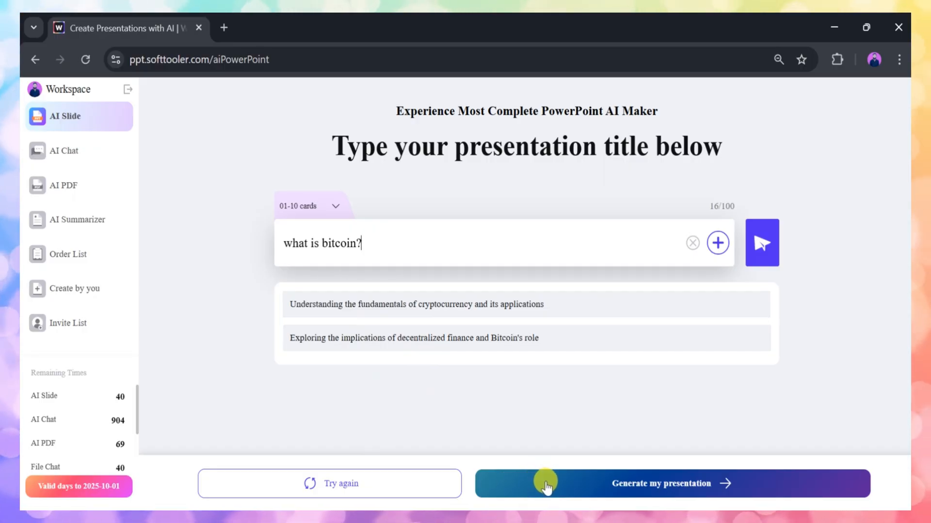
Generate the presentation from the outline using the Business Theme template.
click(660, 483)
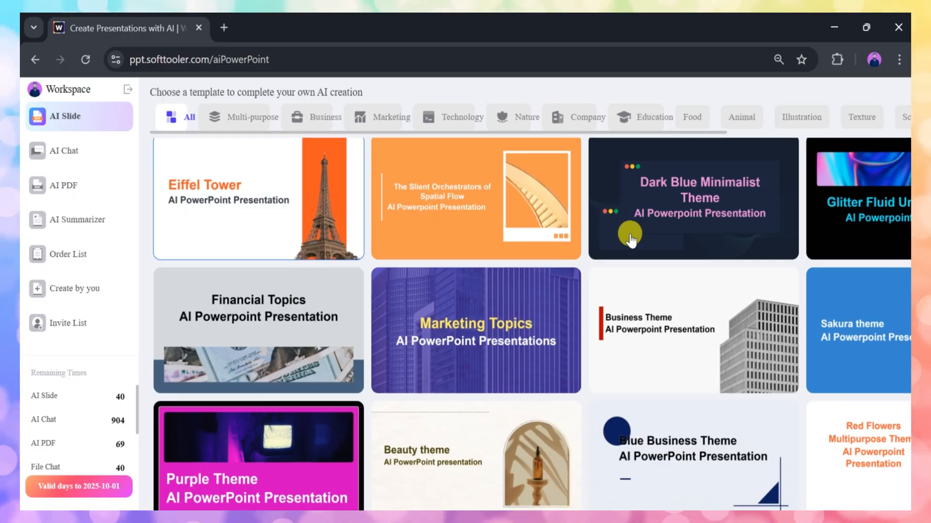
scroll(down, 3)
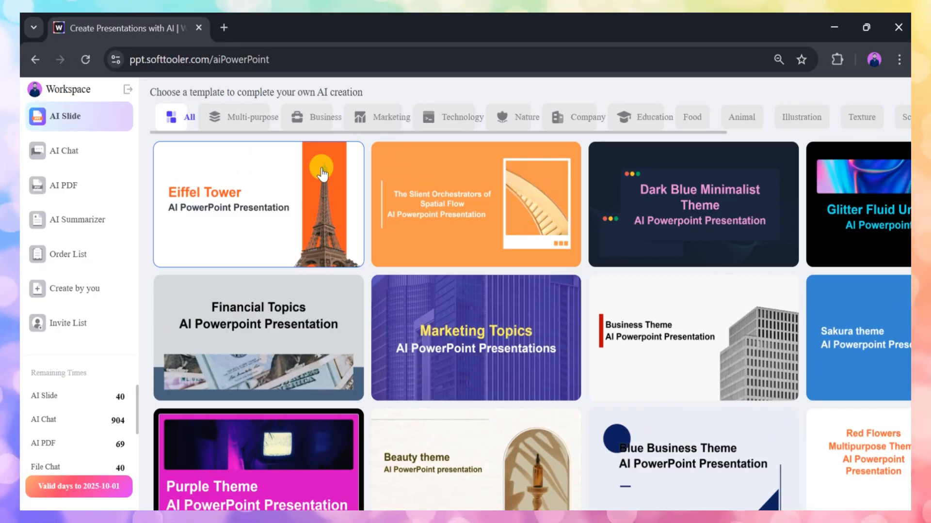
mouse_move(470, 222)
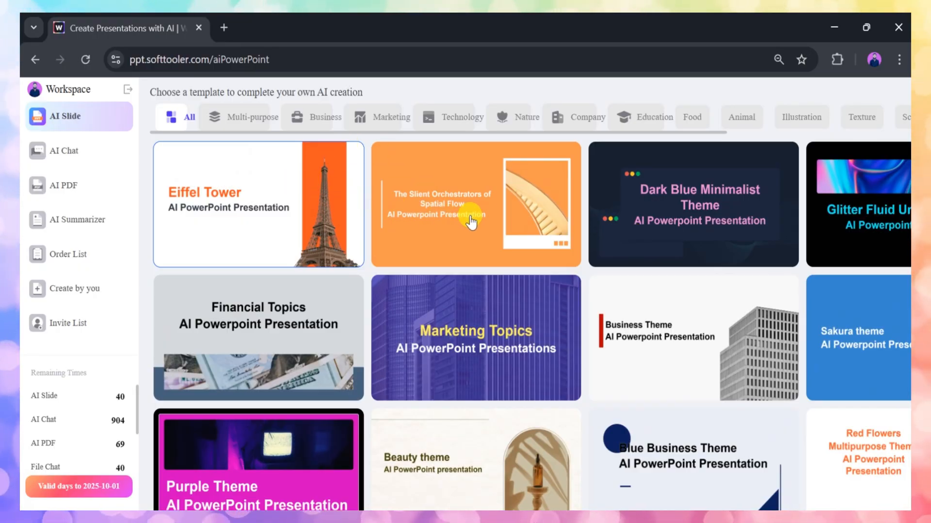
mouse_move(666, 335)
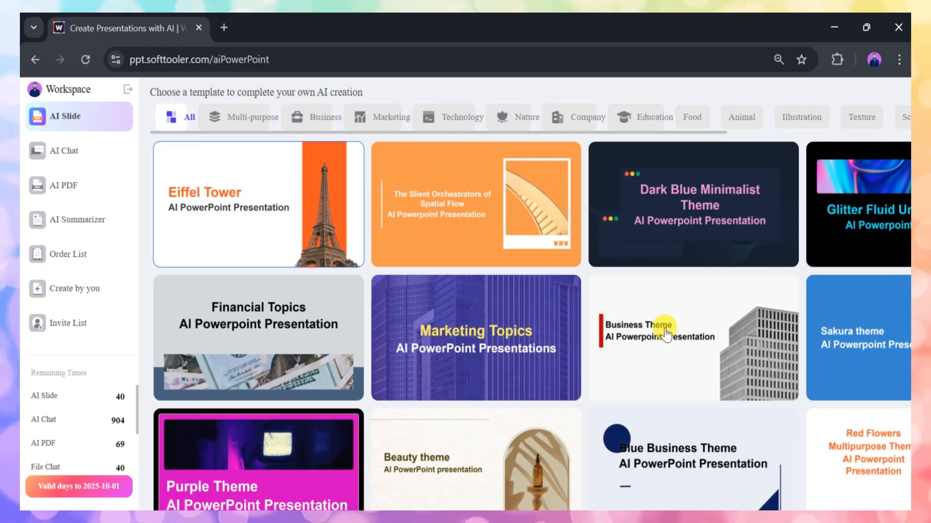
click(665, 338)
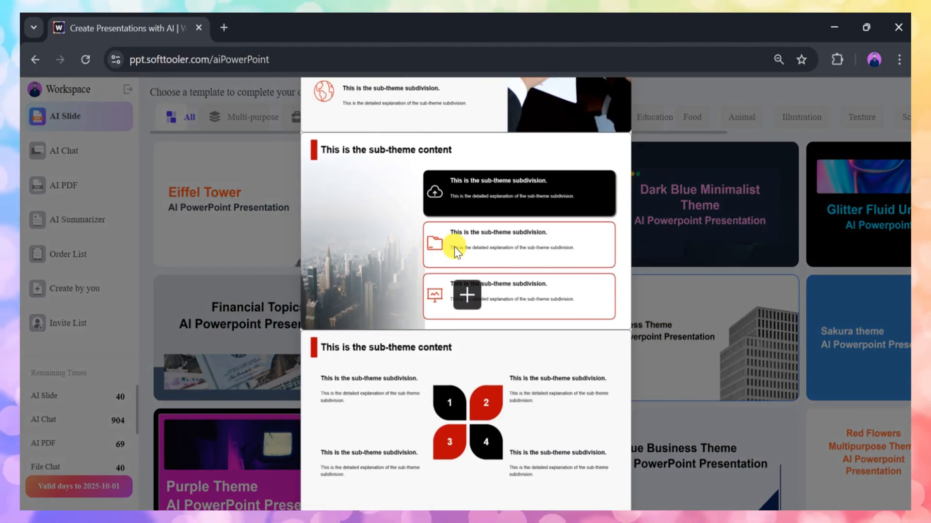
scroll(down, 3)
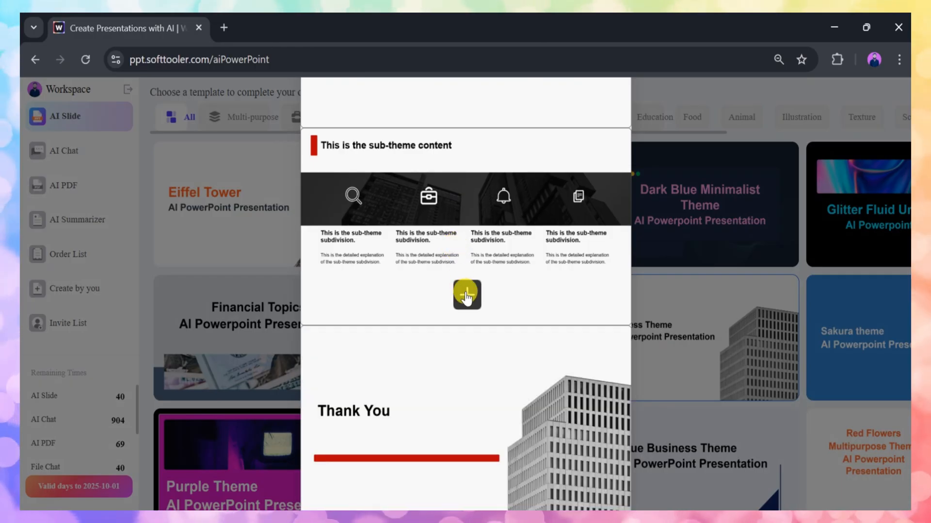
click(466, 294)
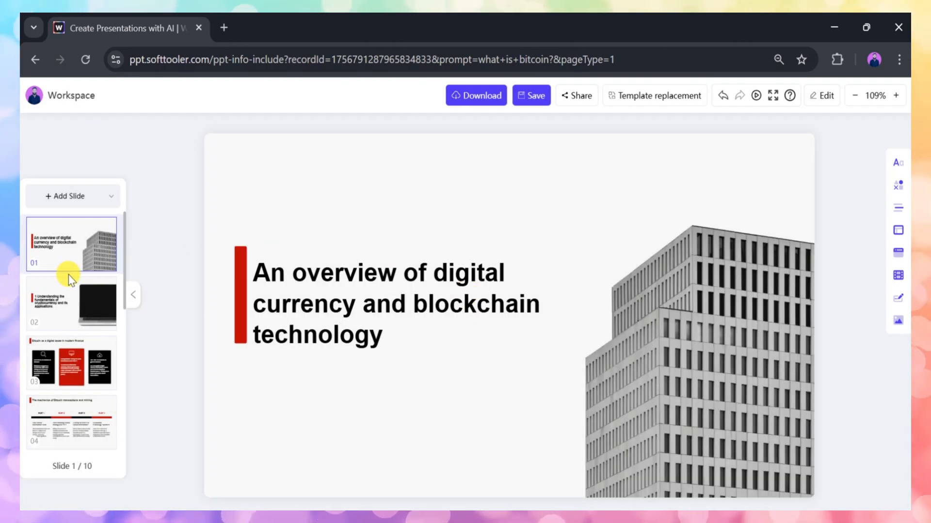
View the title slide, inspect its title text, then display the cryptocurrency fundamentals slide.
click(71, 305)
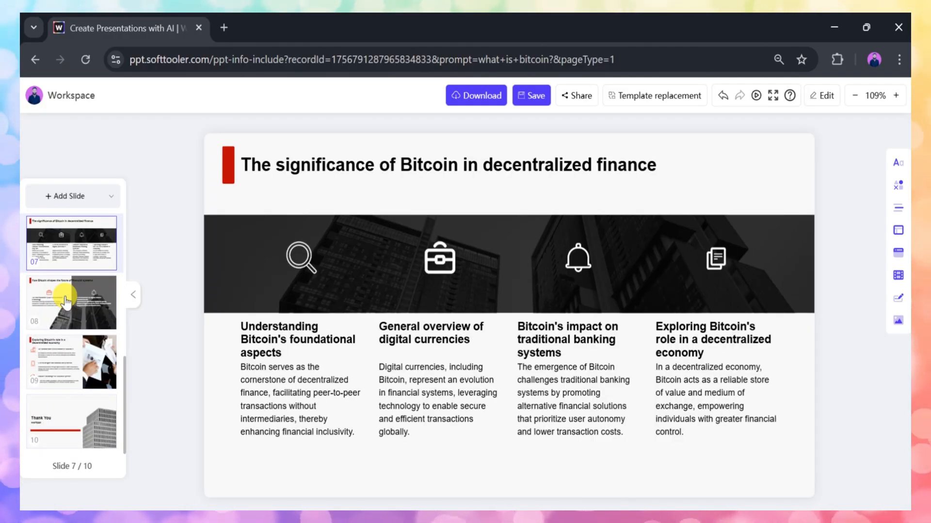
click(70, 302)
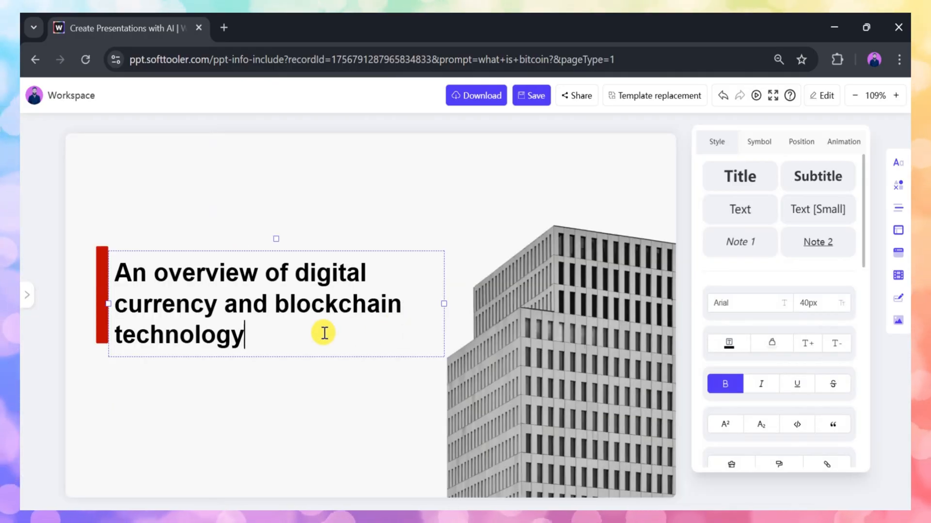
click(744, 173)
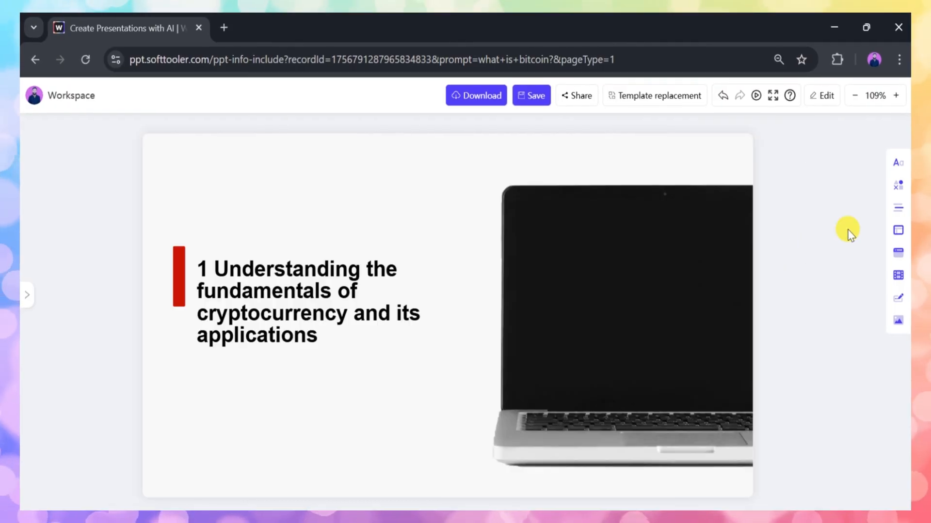
Play the Bitcoin deck as a slide show from the toolbar.
click(897, 208)
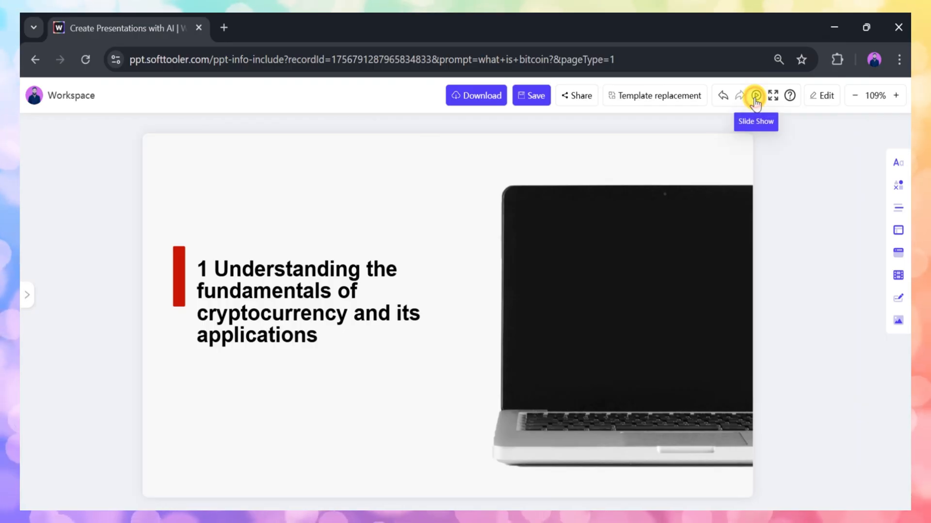
click(754, 96)
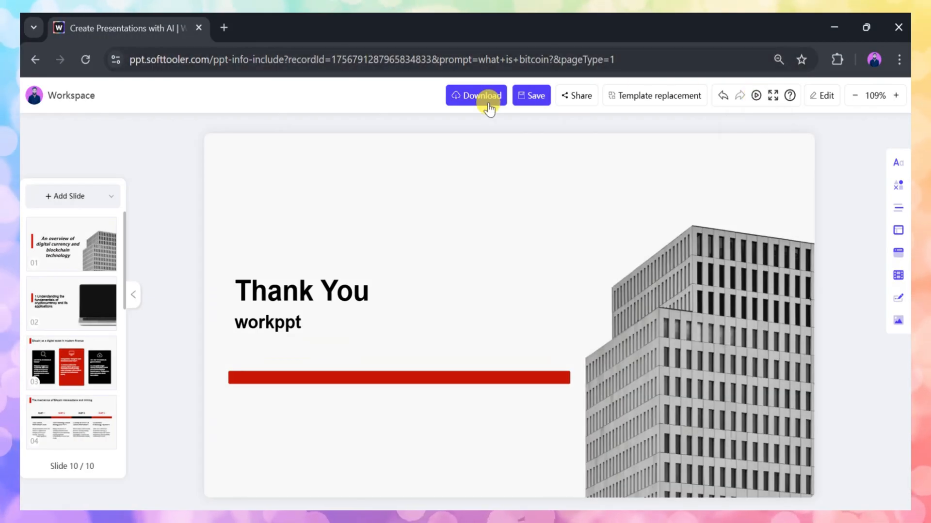
mouse_move(568, 95)
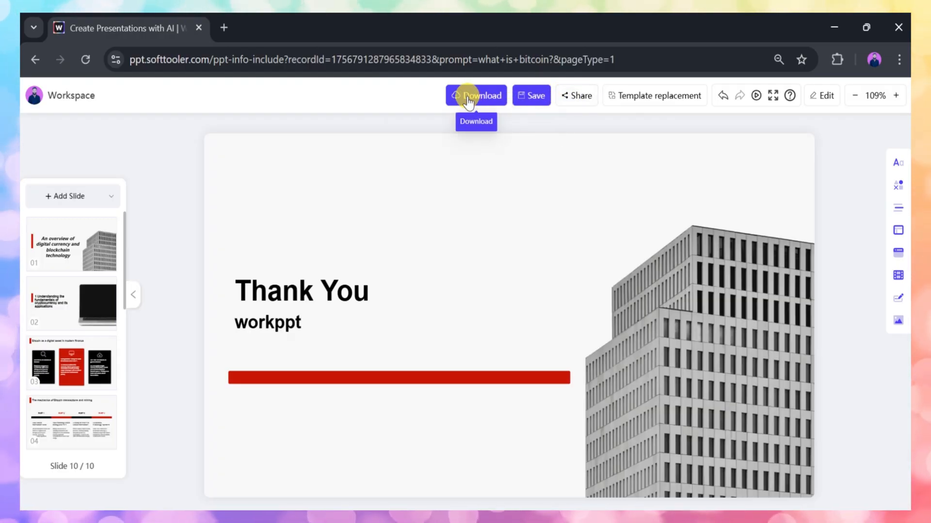
Browse the image and PDF export options, then export all slides as a PPTX file.
click(475, 95)
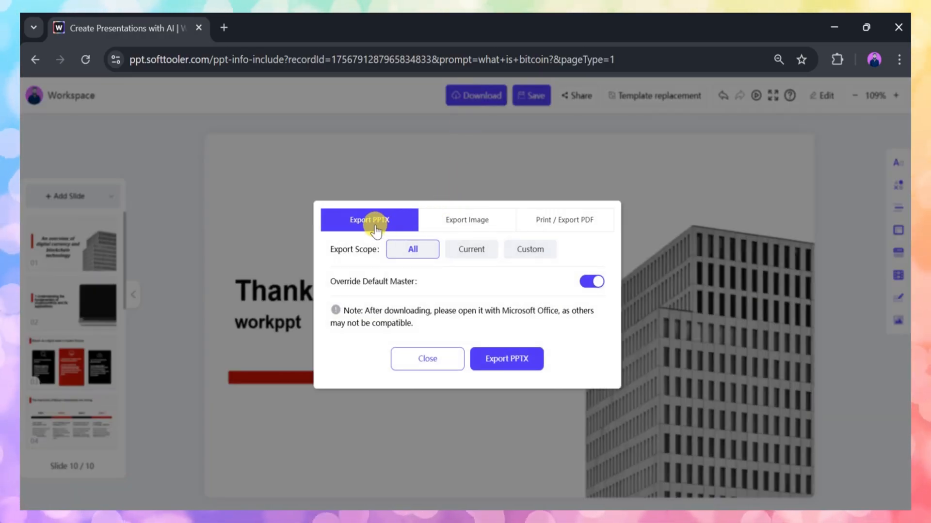
click(467, 220)
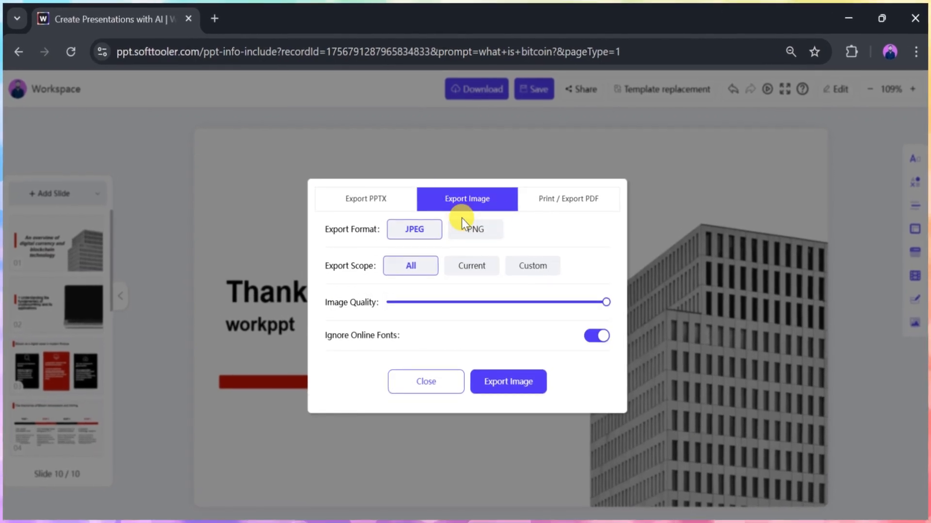
click(567, 196)
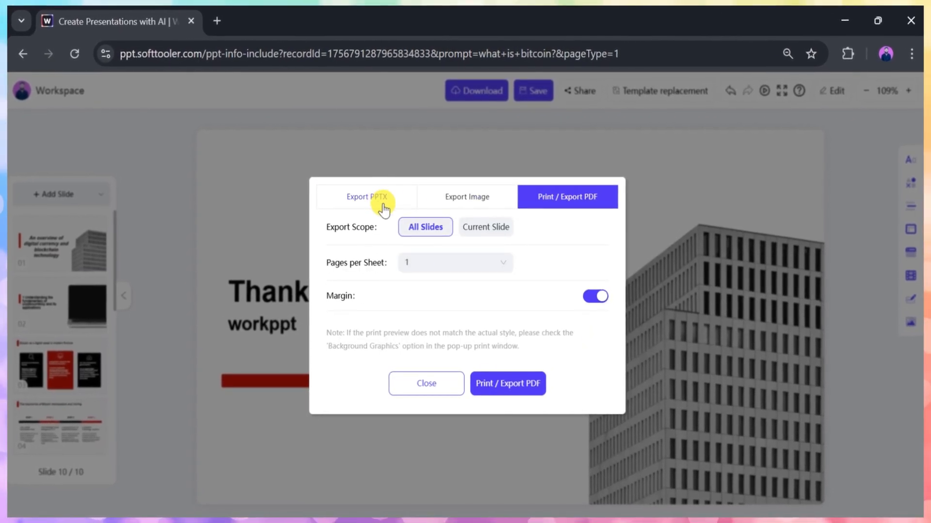
click(367, 197)
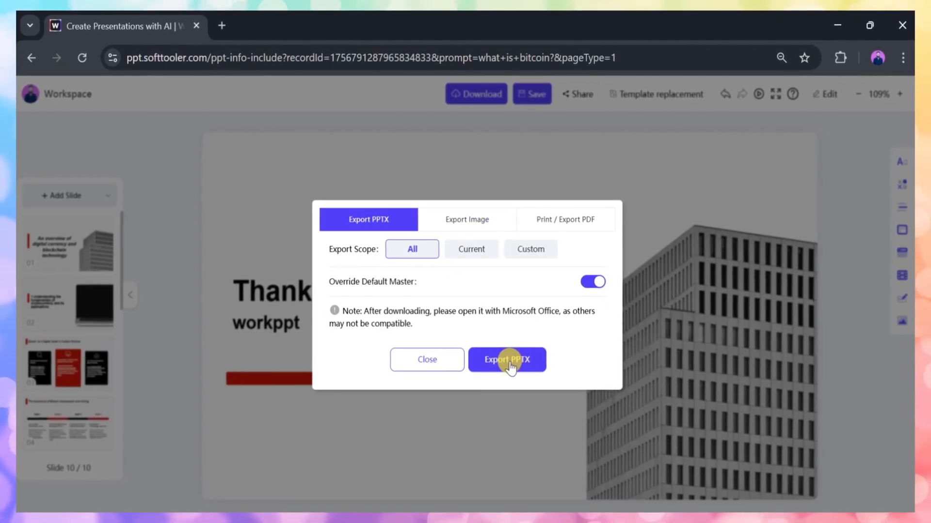
click(506, 359)
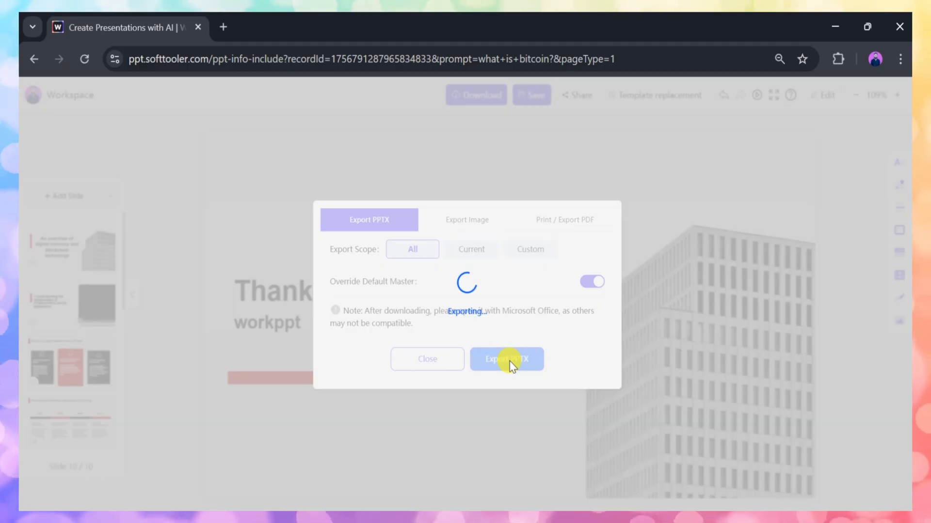
click(506, 358)
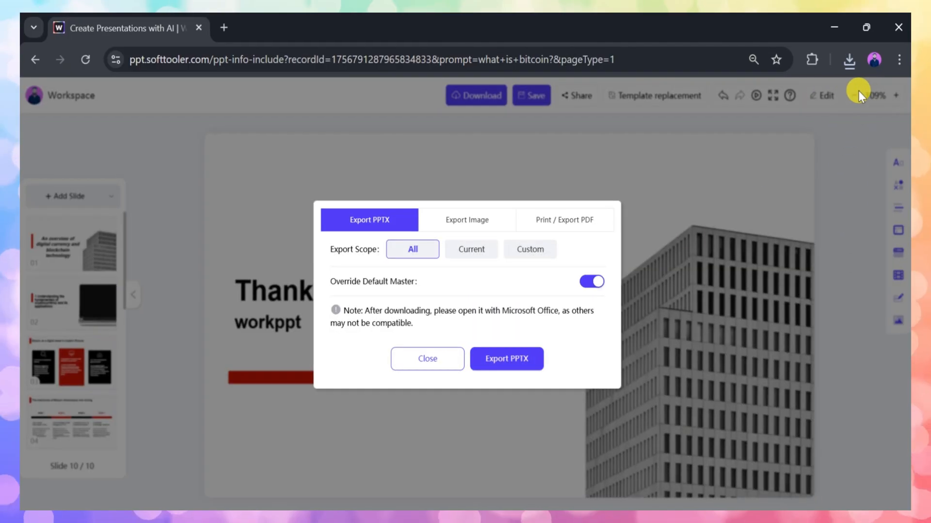
Open the downloaded Bitcoin PPTX from Chrome's recent downloads.
click(848, 59)
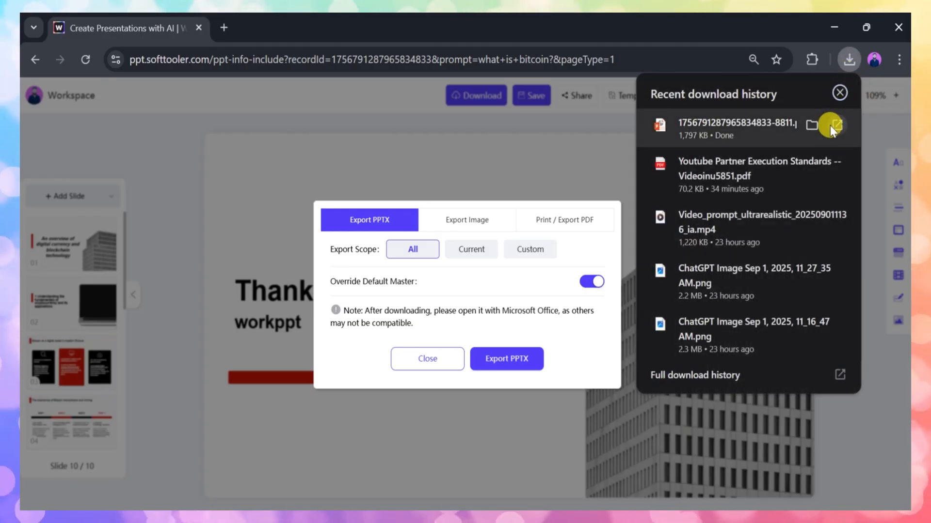
click(831, 125)
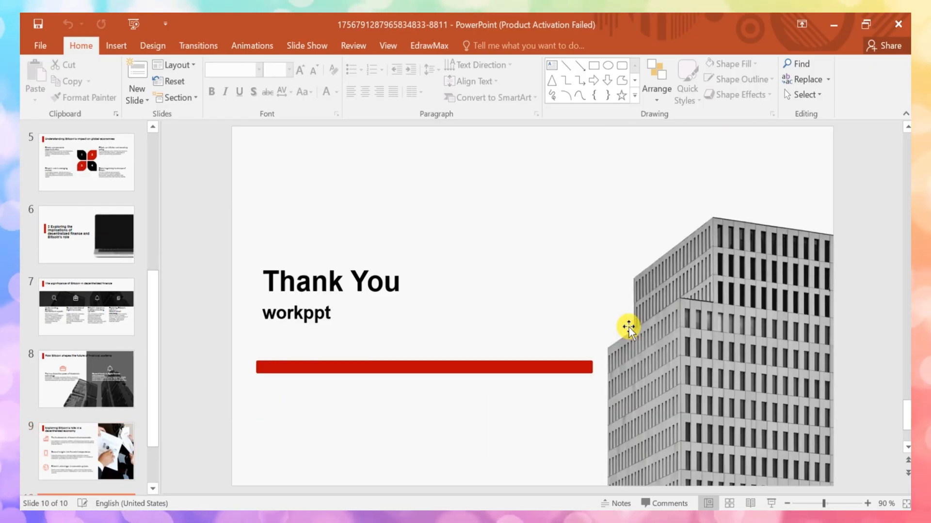
View slide 8 on how Bitcoin shapes financial systems in the exported deck.
scroll(down, 3)
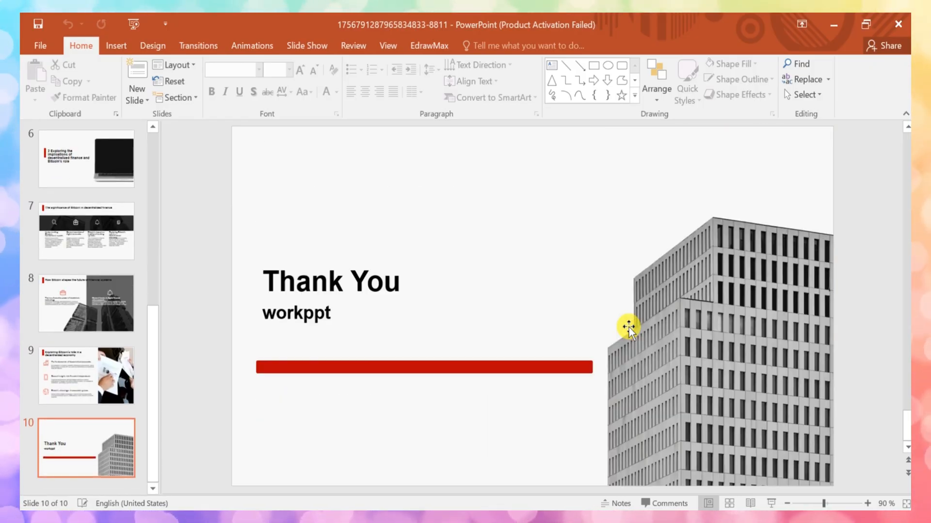
click(87, 303)
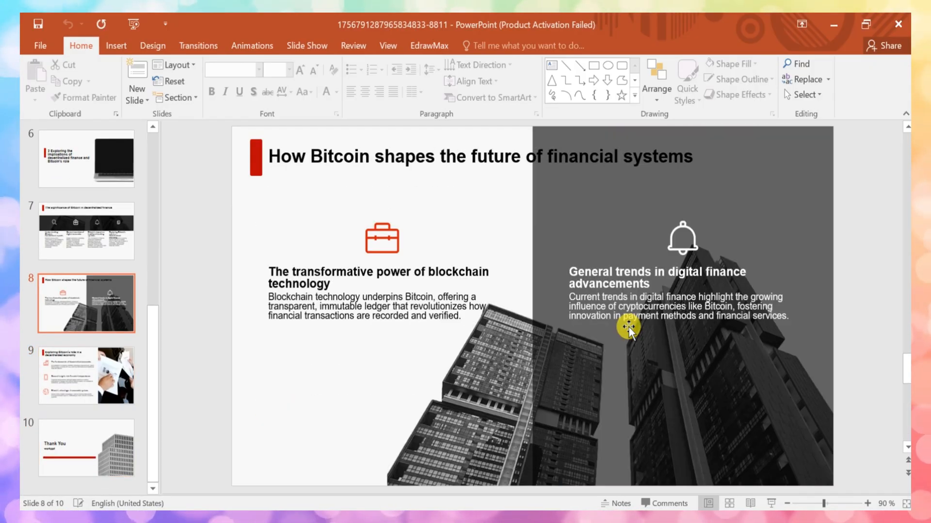
click(87, 230)
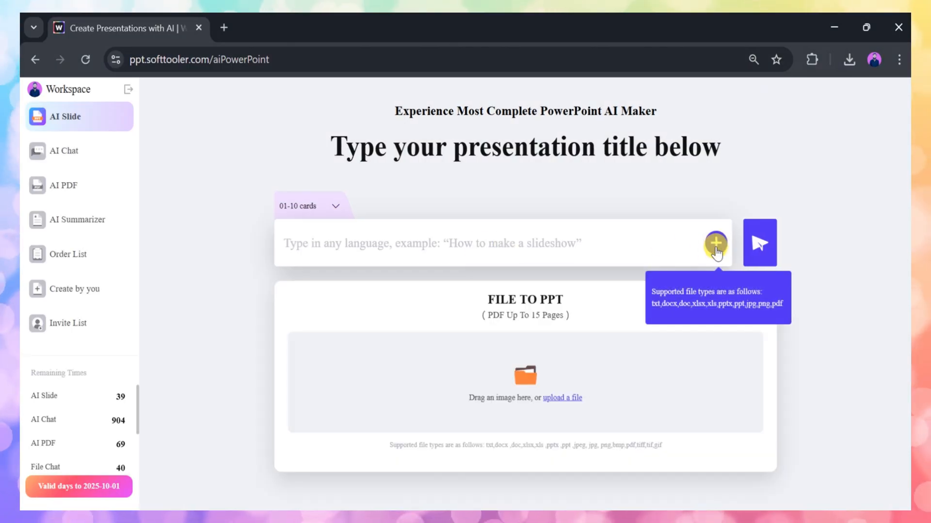
Upload bitcoin.pdf to the AI Slide prompt to get outline suggestions from it.
click(715, 243)
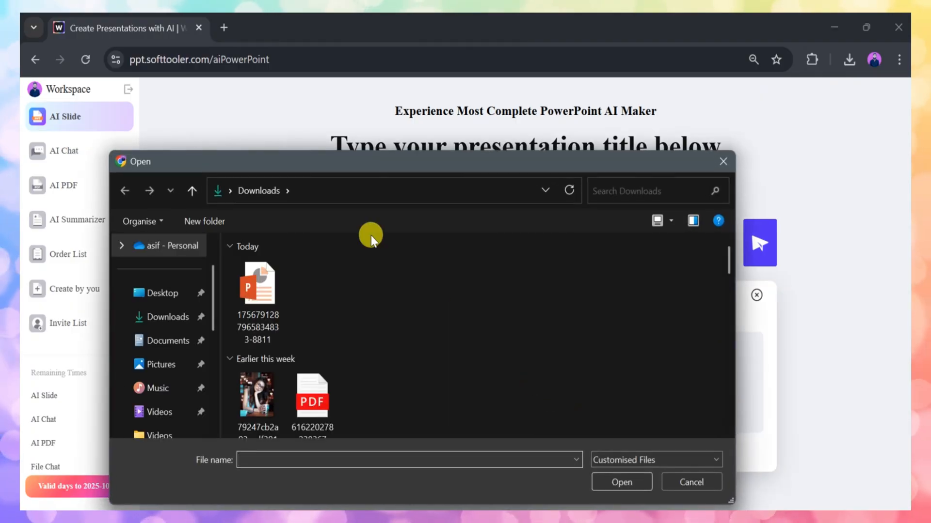
text(bitcoin.pdf)
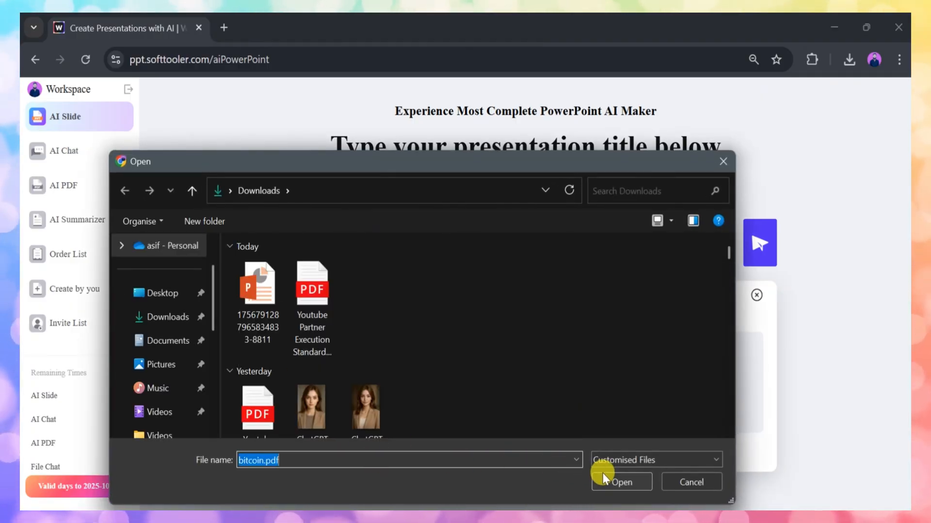
click(619, 482)
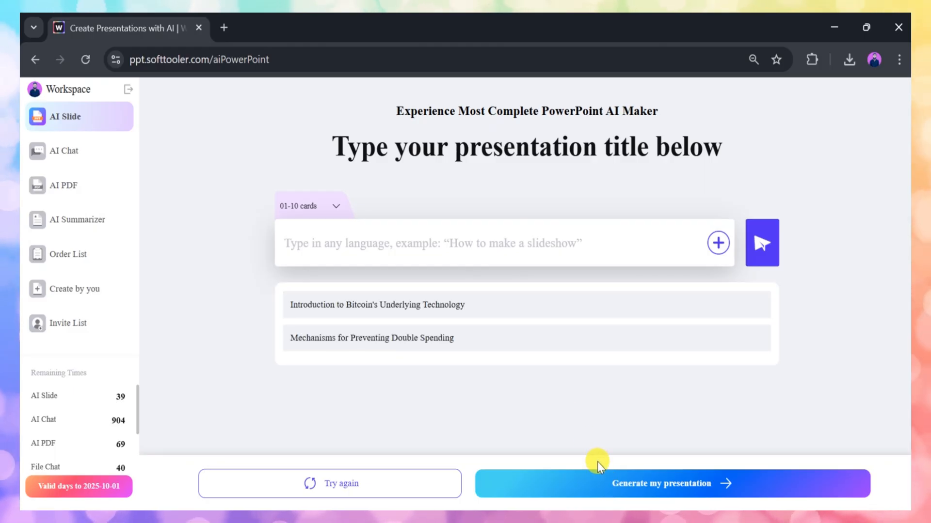
Generate the Bitcoin presentation using the Eiffel Tower template.
click(660, 482)
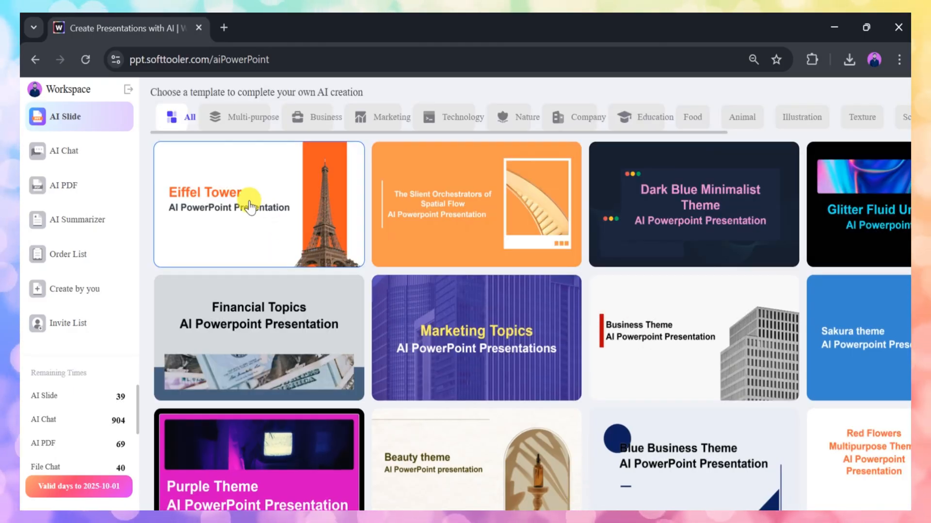
click(258, 205)
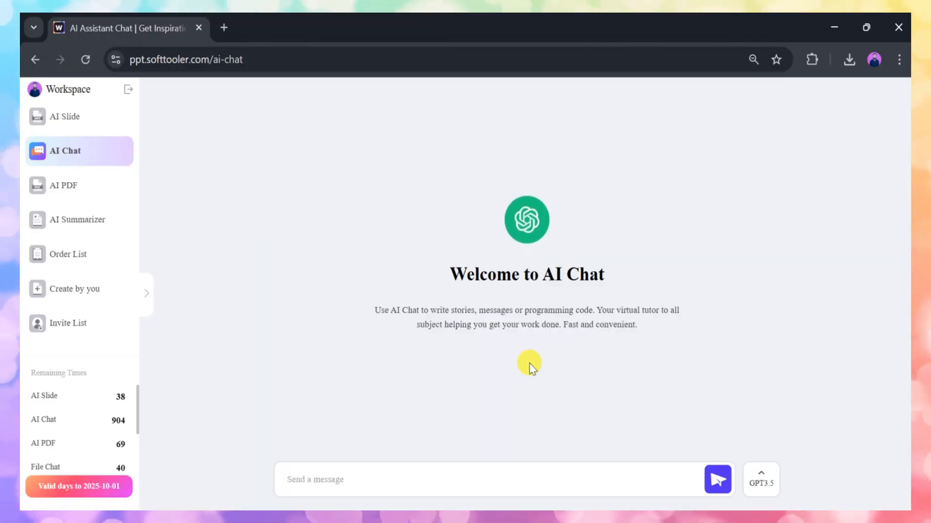
mouse_move(758, 462)
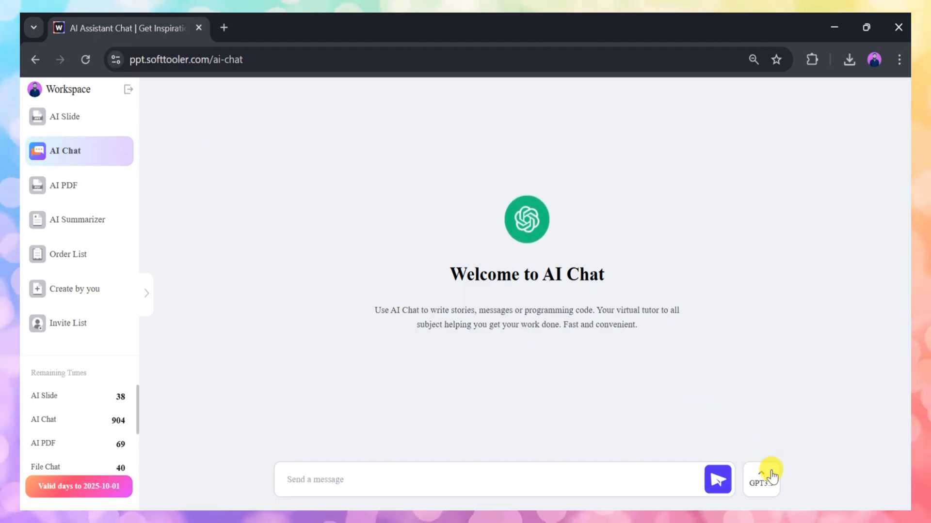
Ask GPT5 in AI Chat about Bitcoin's key features, then move to the AI PDF tools.
click(761, 480)
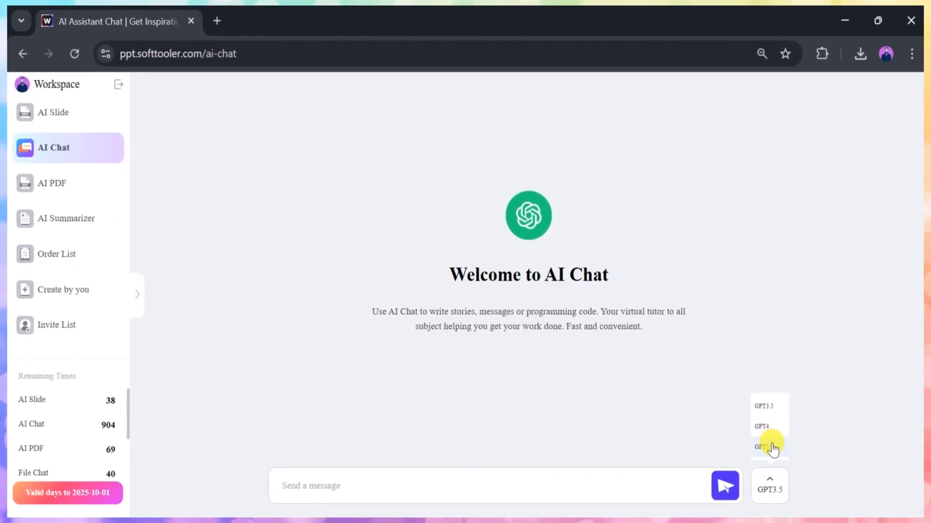
click(766, 447)
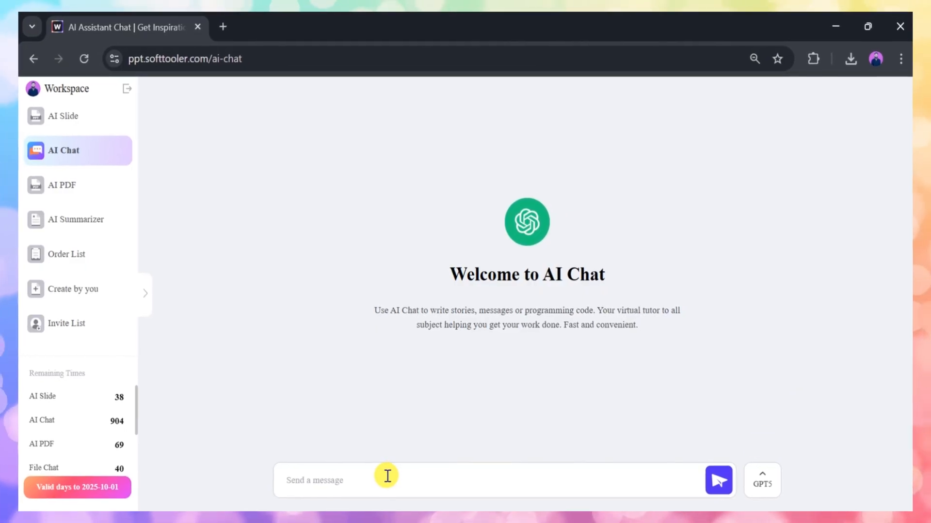
click(718, 480)
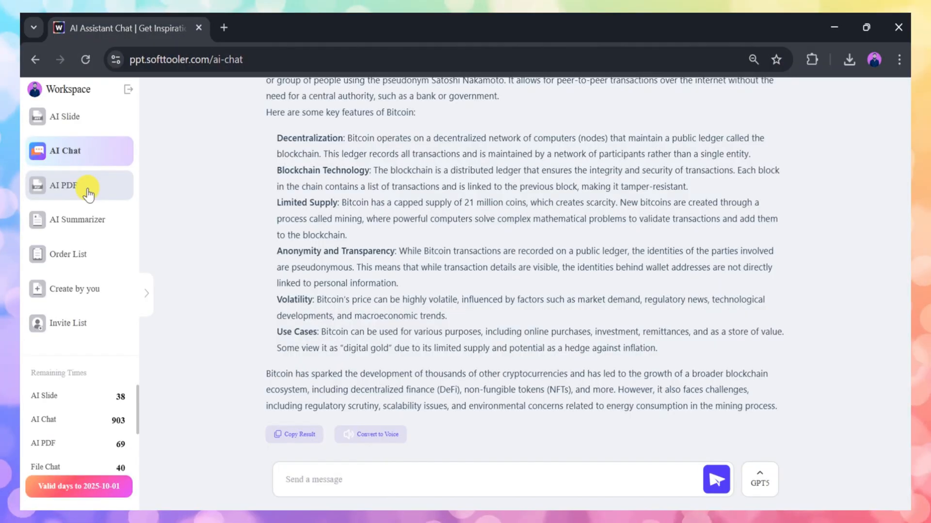
click(64, 184)
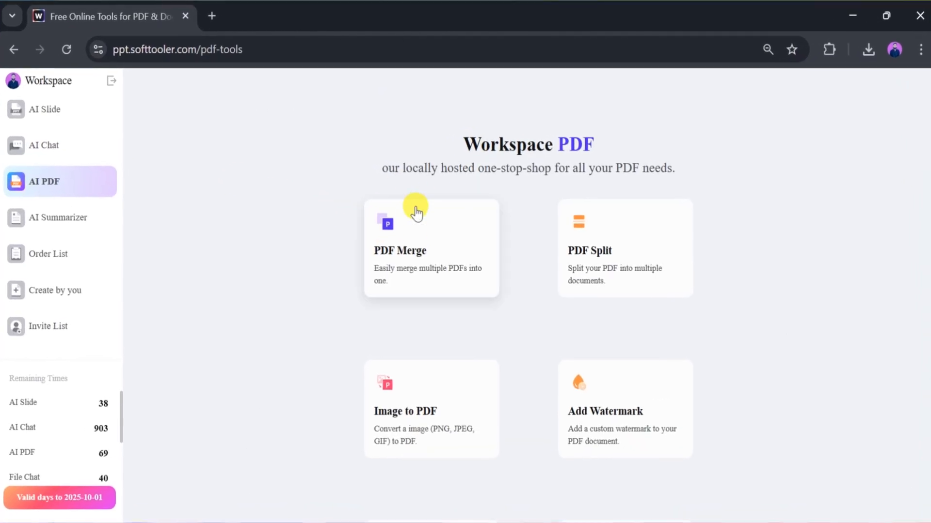
mouse_move(448, 401)
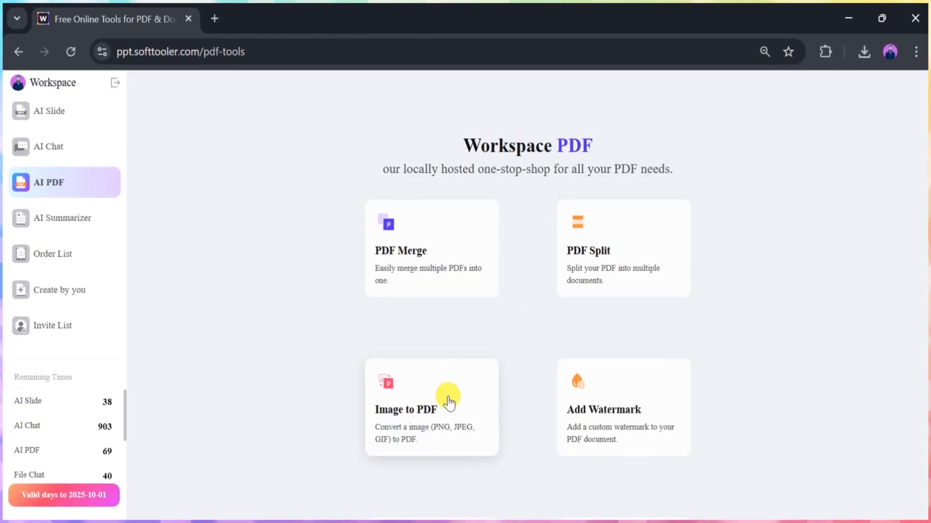
scroll(down, 3)
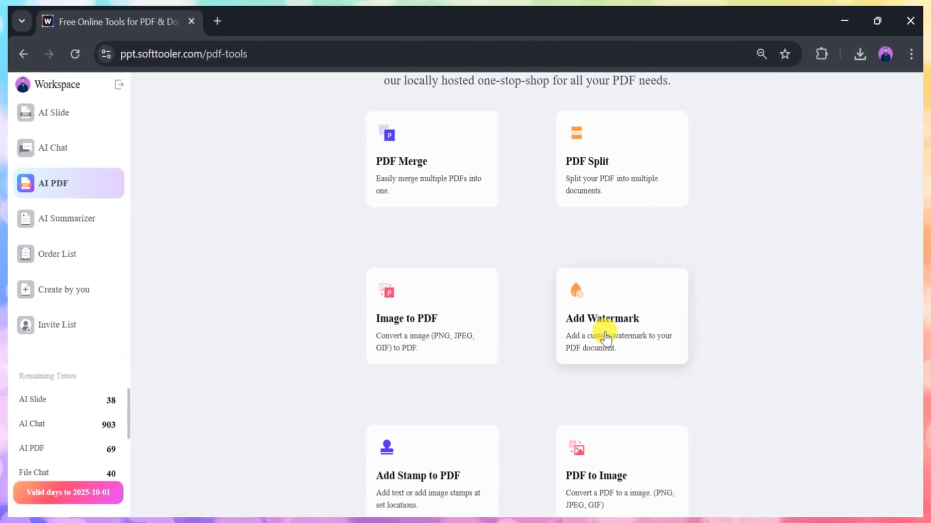
scroll(down, 3)
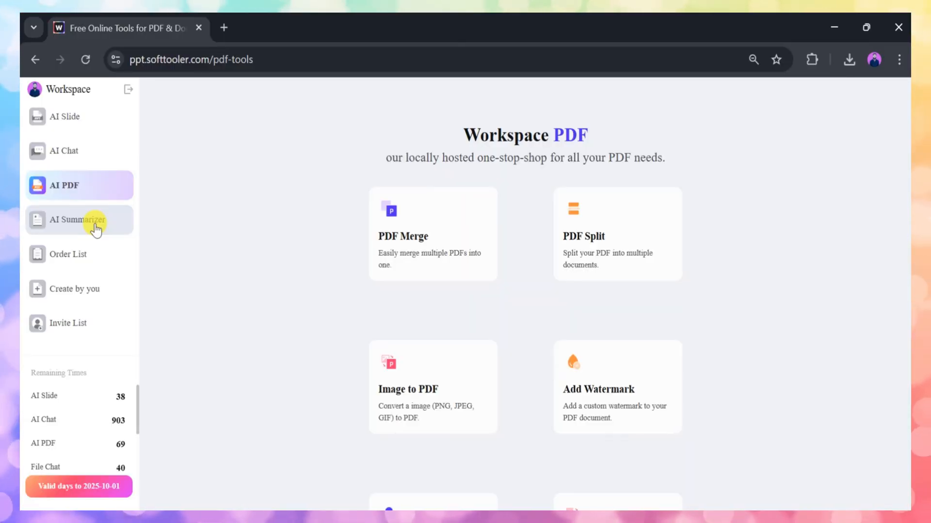
Compare the AI Summarizer's file, link and pasted-text input modes.
click(78, 220)
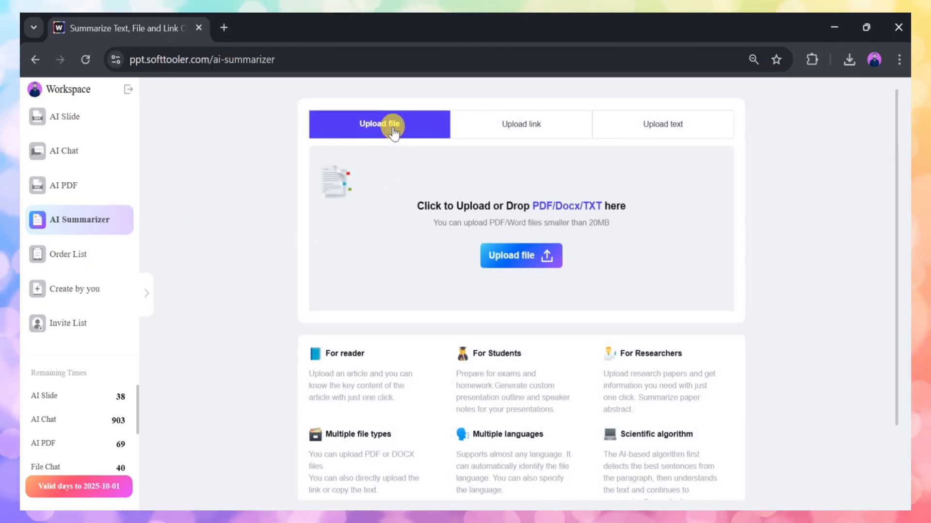
click(520, 124)
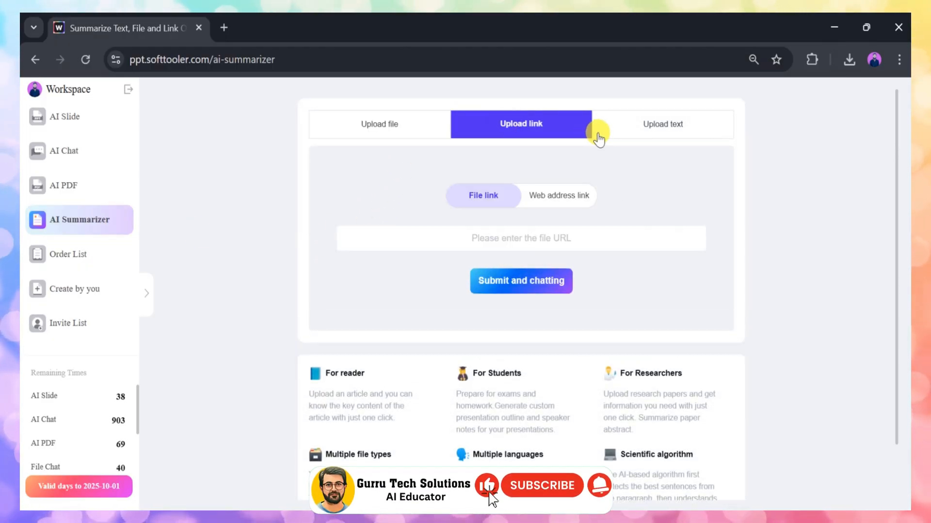
click(662, 124)
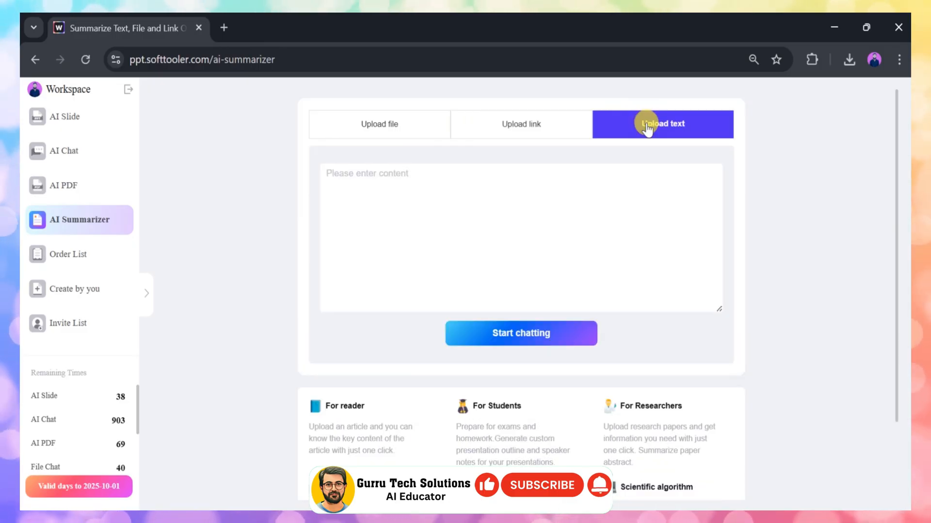
mouse_move(440, 129)
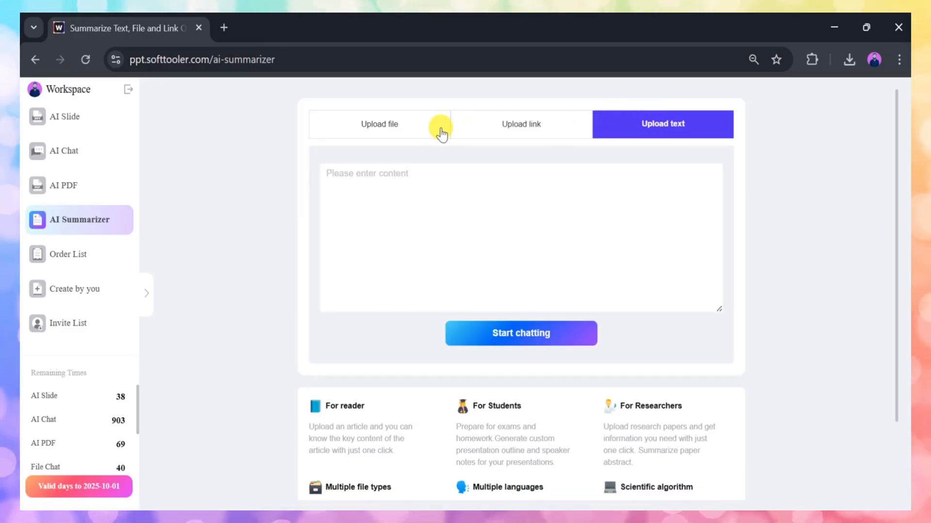
Choose bitcoin.pdf from the suggested files to summarize.
click(379, 124)
text(bit)
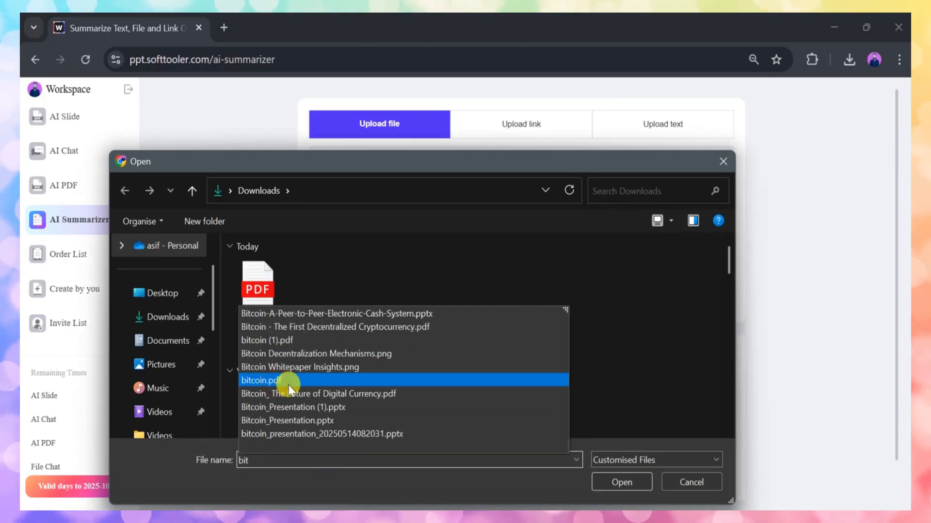
click(620, 482)
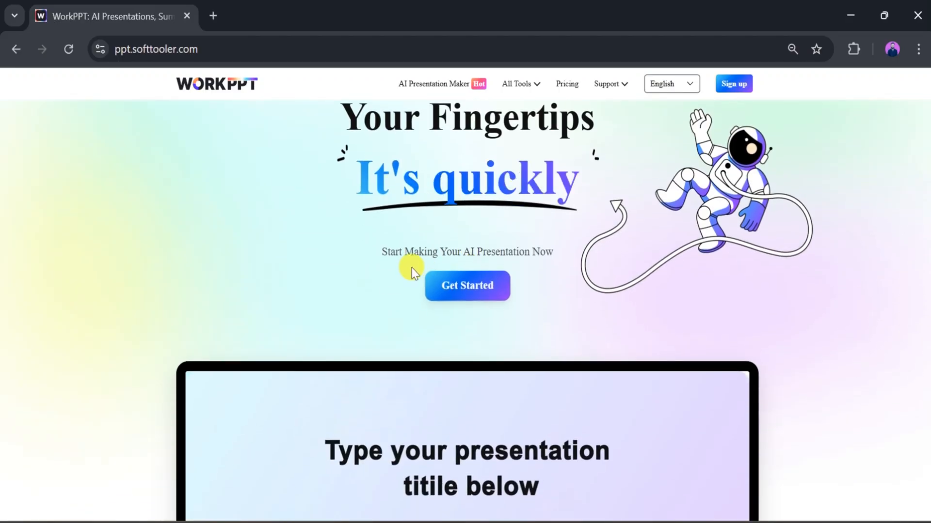
scroll(down, 3)
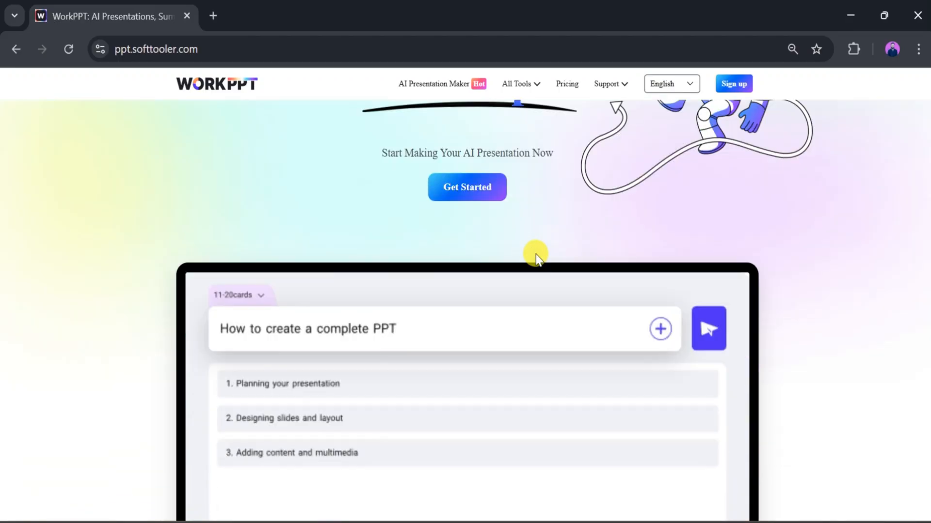
scroll(down, 3)
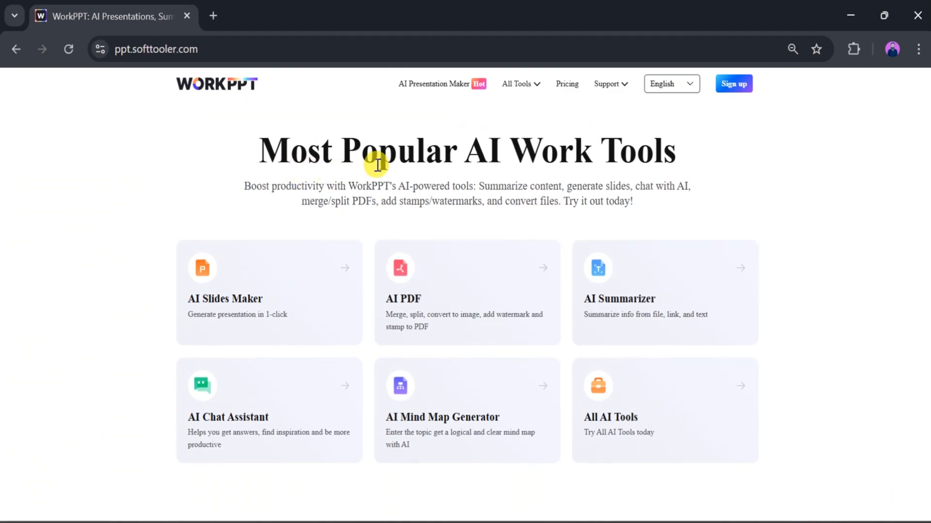
scroll(down, 3)
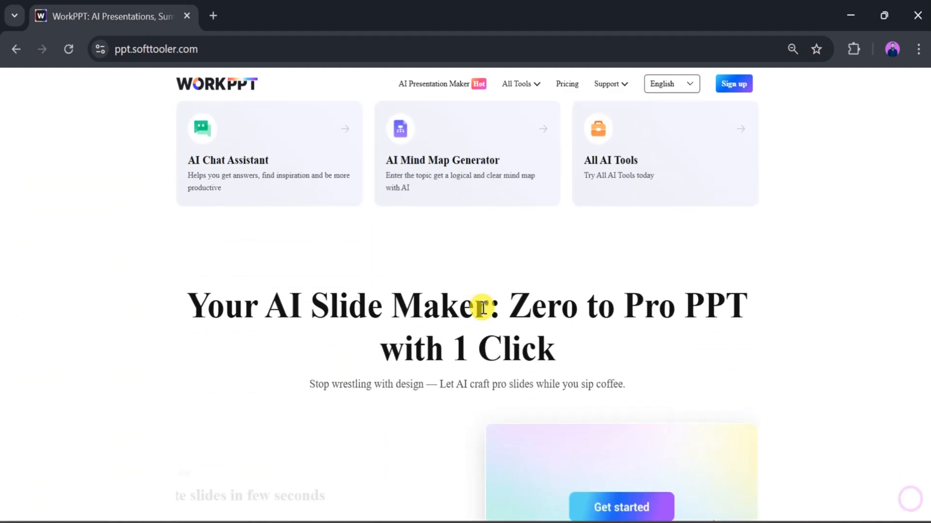
scroll(down, 3)
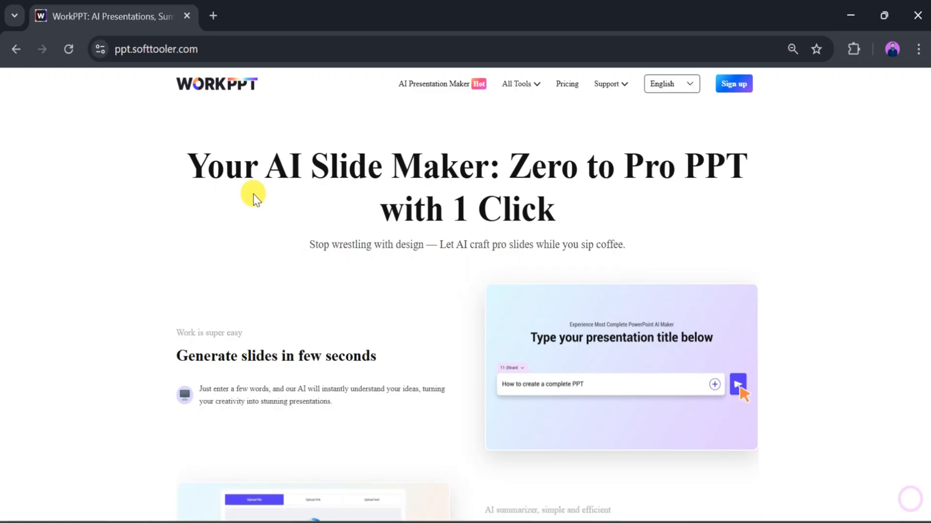
click(738, 384)
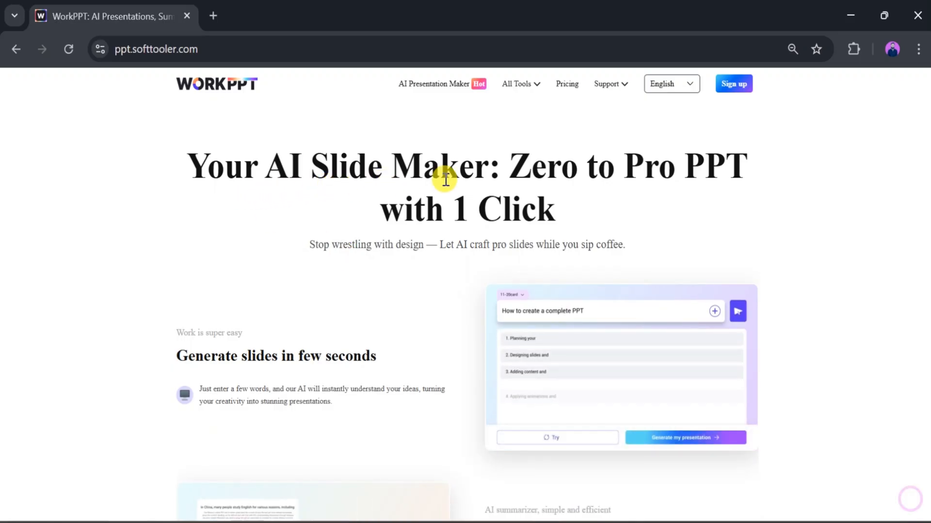